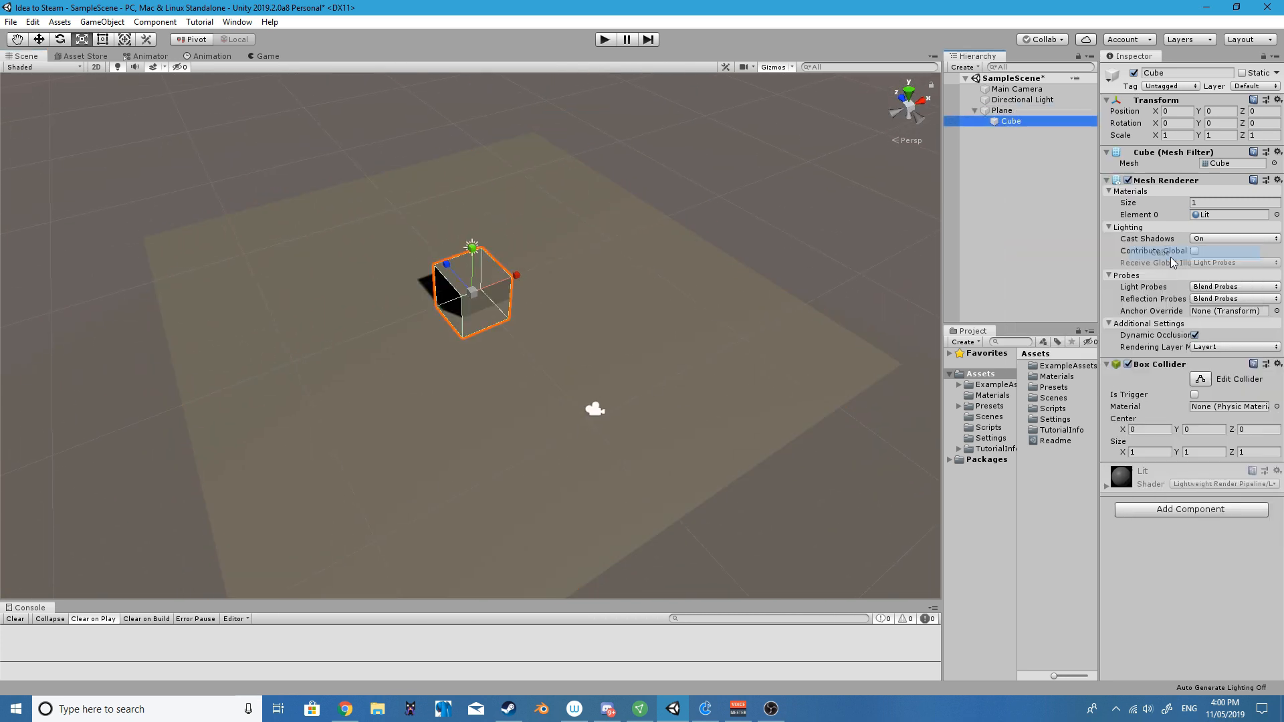
# Step: Scale the Plane to 5, apply Ground and TriggerZone materials, and add a new Cube
pyautogui.click(1001, 111)
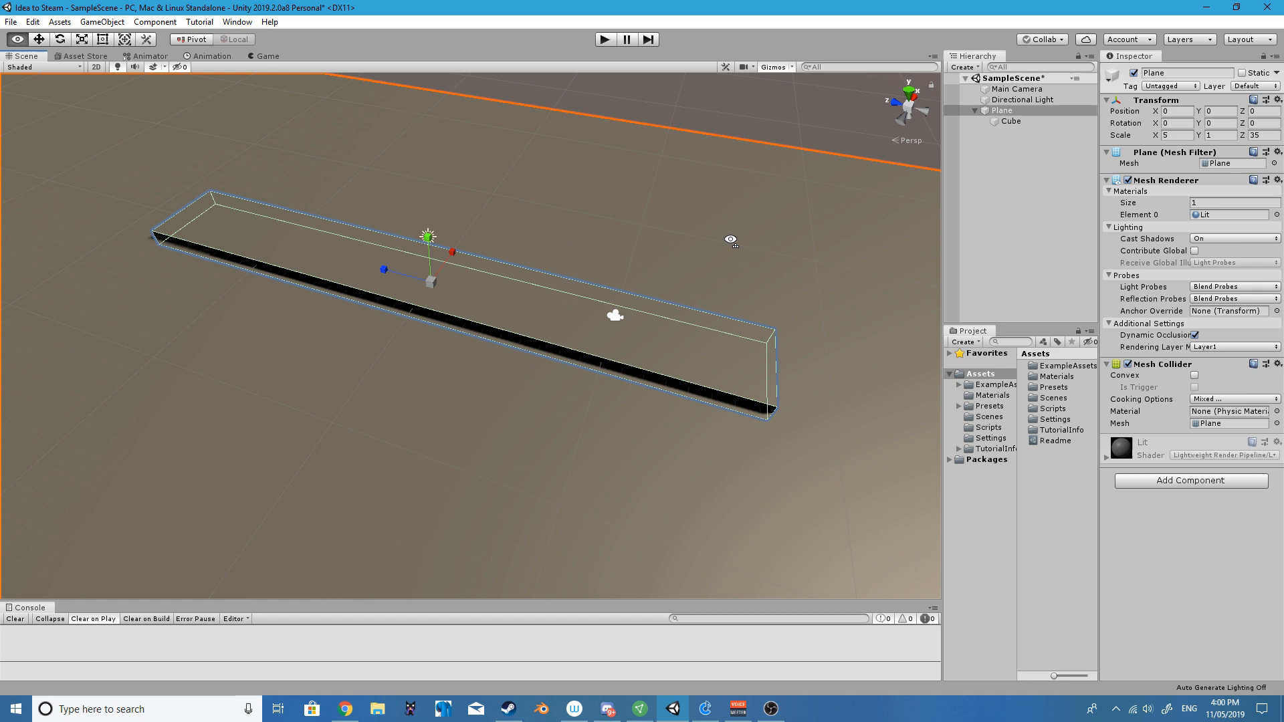
pyautogui.write('5')
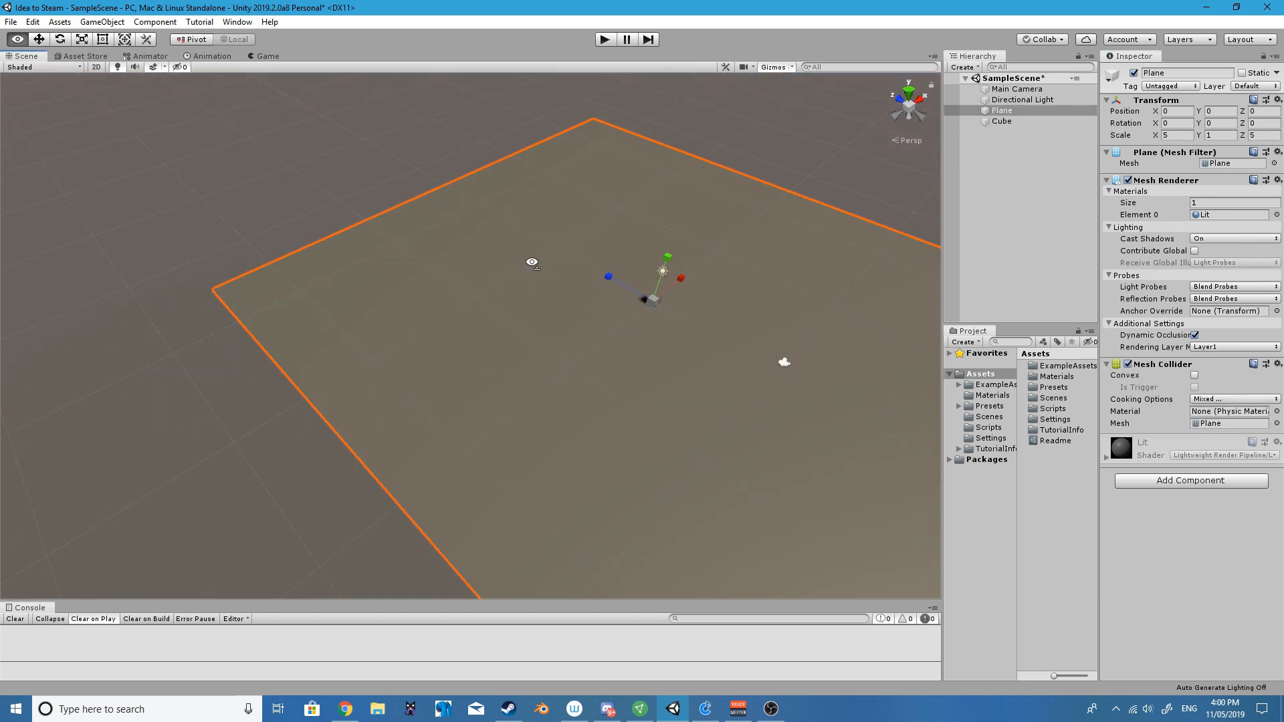
pyautogui.click(1001, 121)
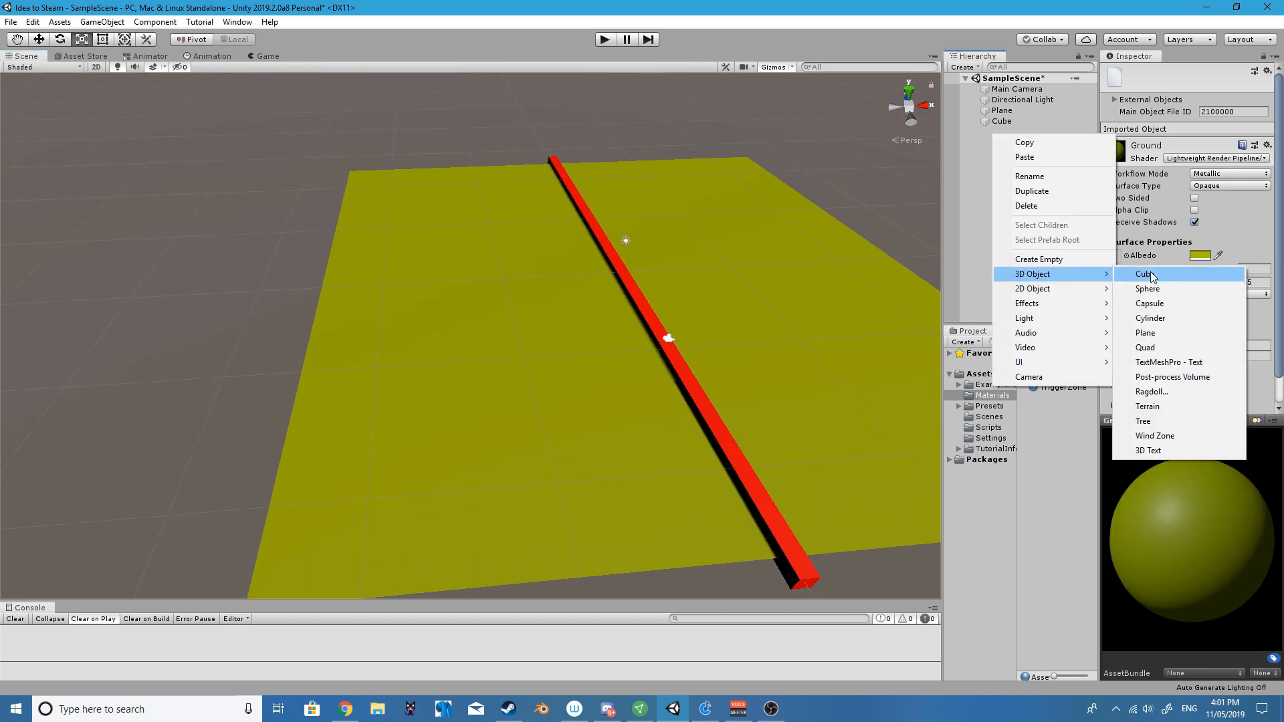
pyautogui.click(1143, 273)
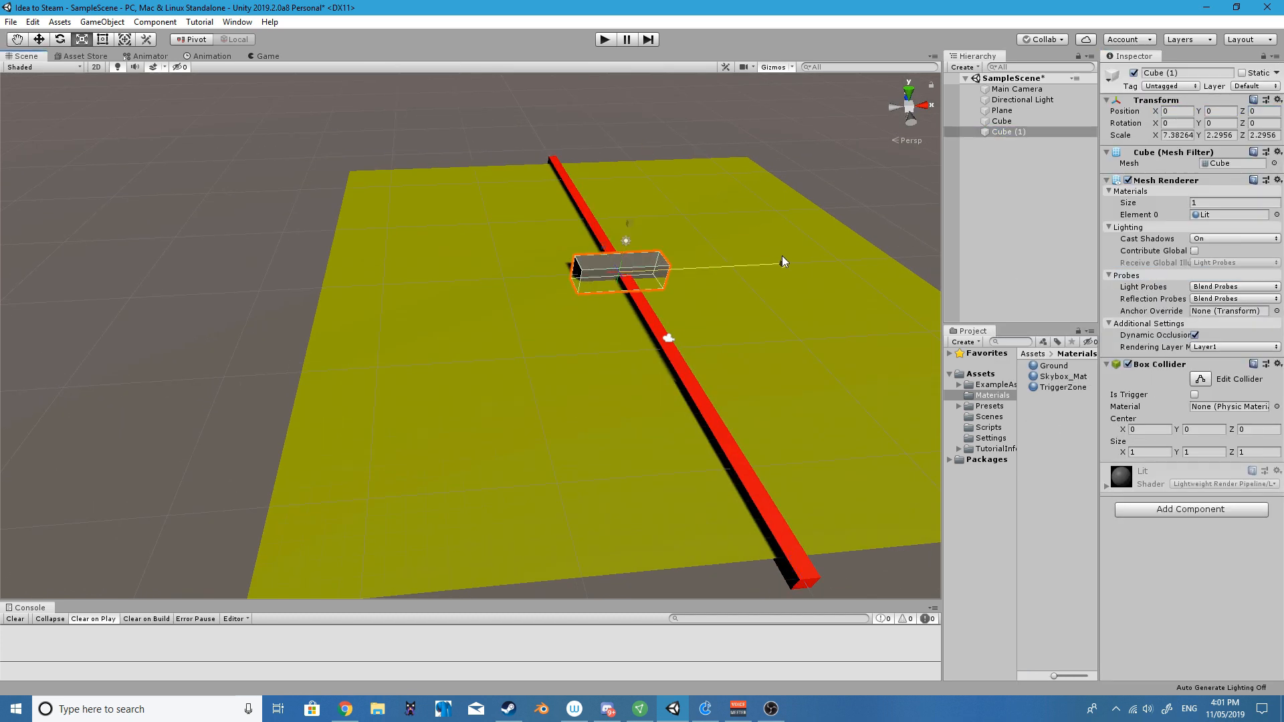
# Step: Stretch the new box upward into a building shape on the ground
pyautogui.moveTo(622, 270); pyautogui.dragTo(344, 228)
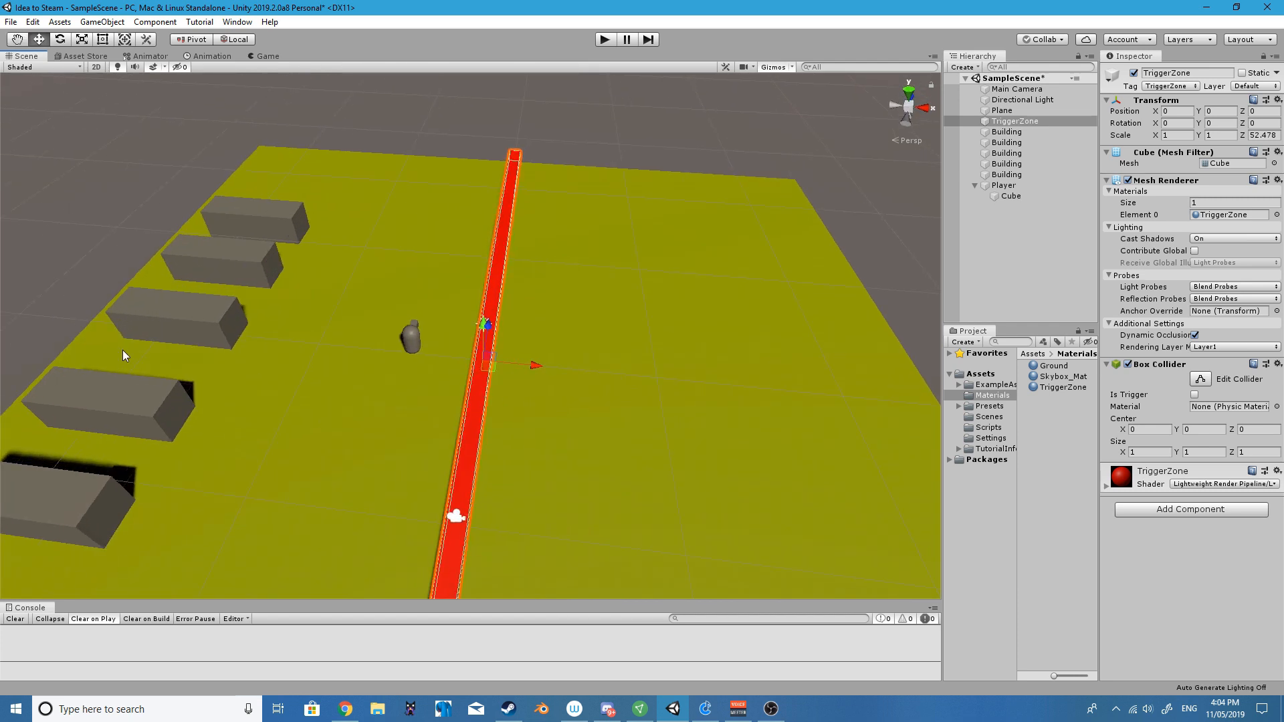
# Step: Create a Monster cube via the Hierarchy menu and position it across the strip from the Player
pyautogui.rightClick(1015, 120)
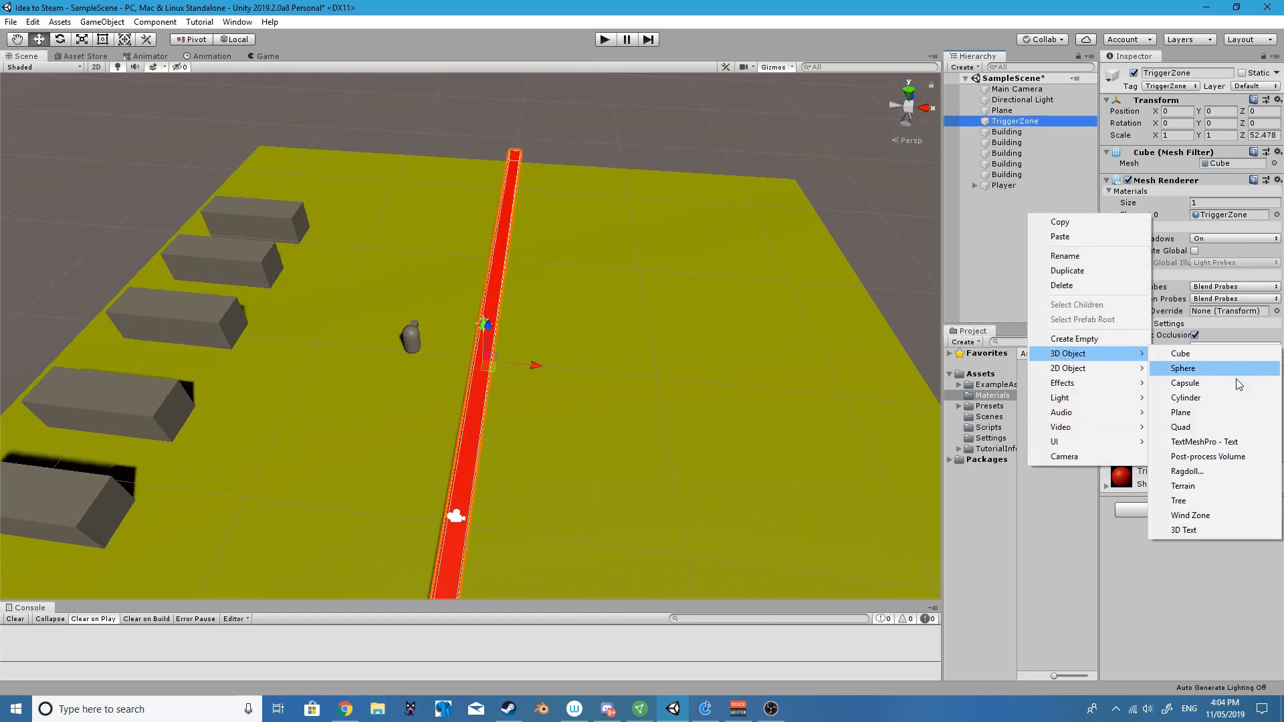
pyautogui.click(1181, 353)
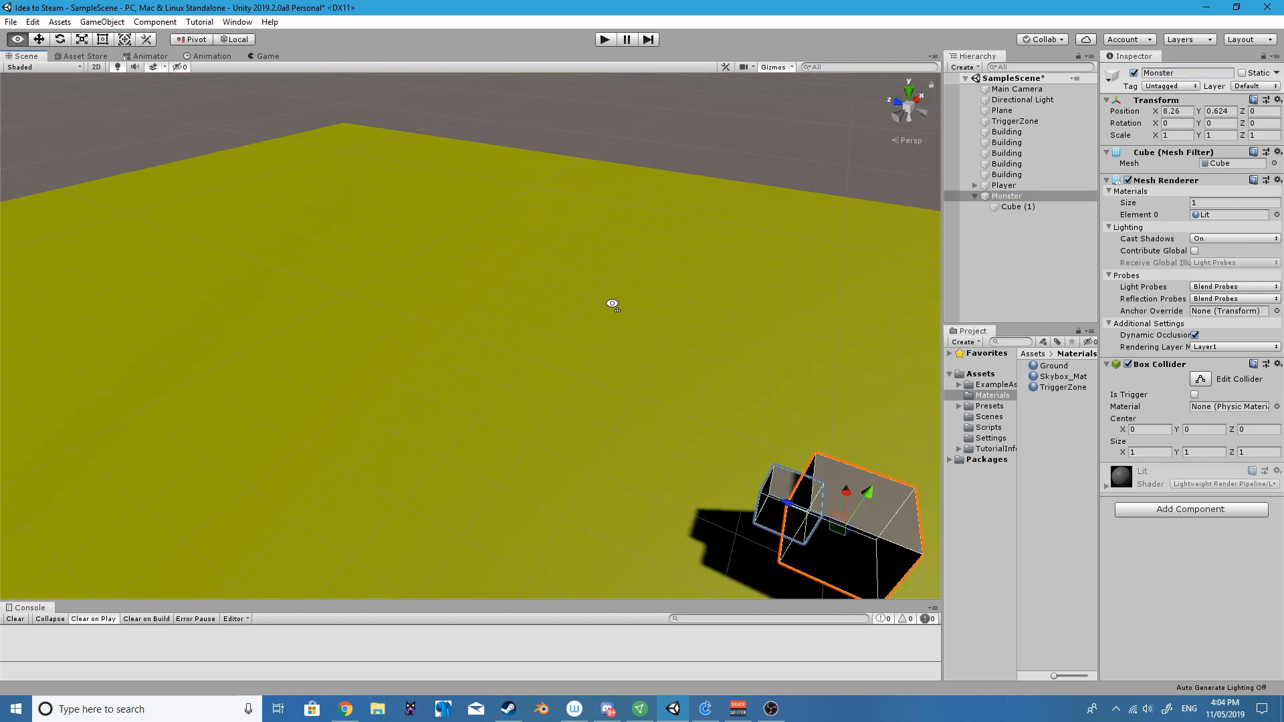
pyautogui.click(1001, 185)
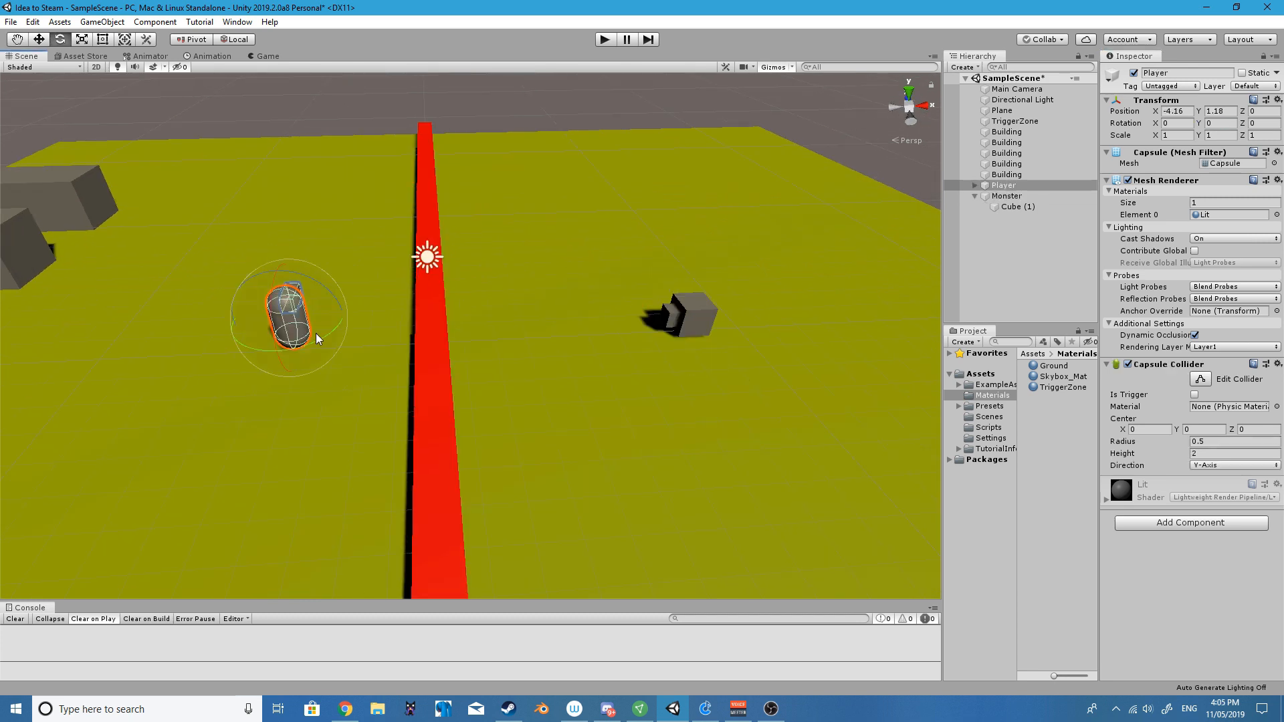
pyautogui.click(1016, 89)
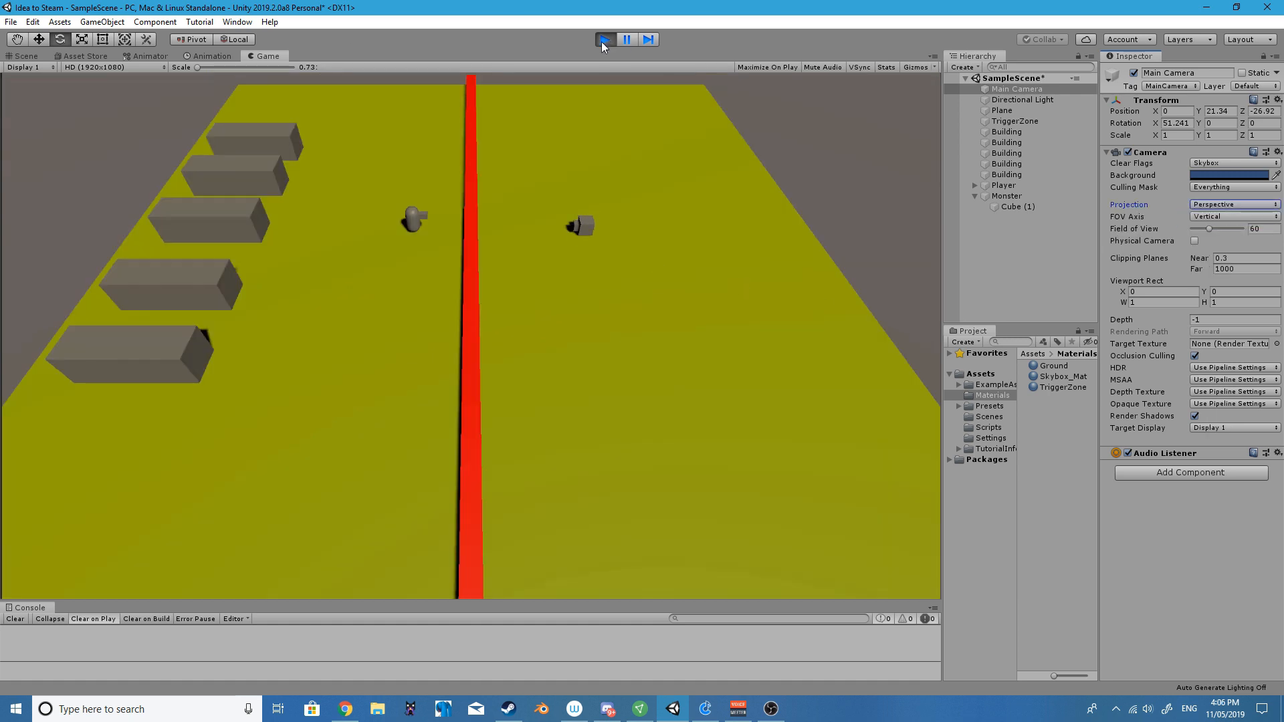
# Step: Preview the scene in Play mode before creating the Axe and PlayerController script
pyautogui.click(27, 56)
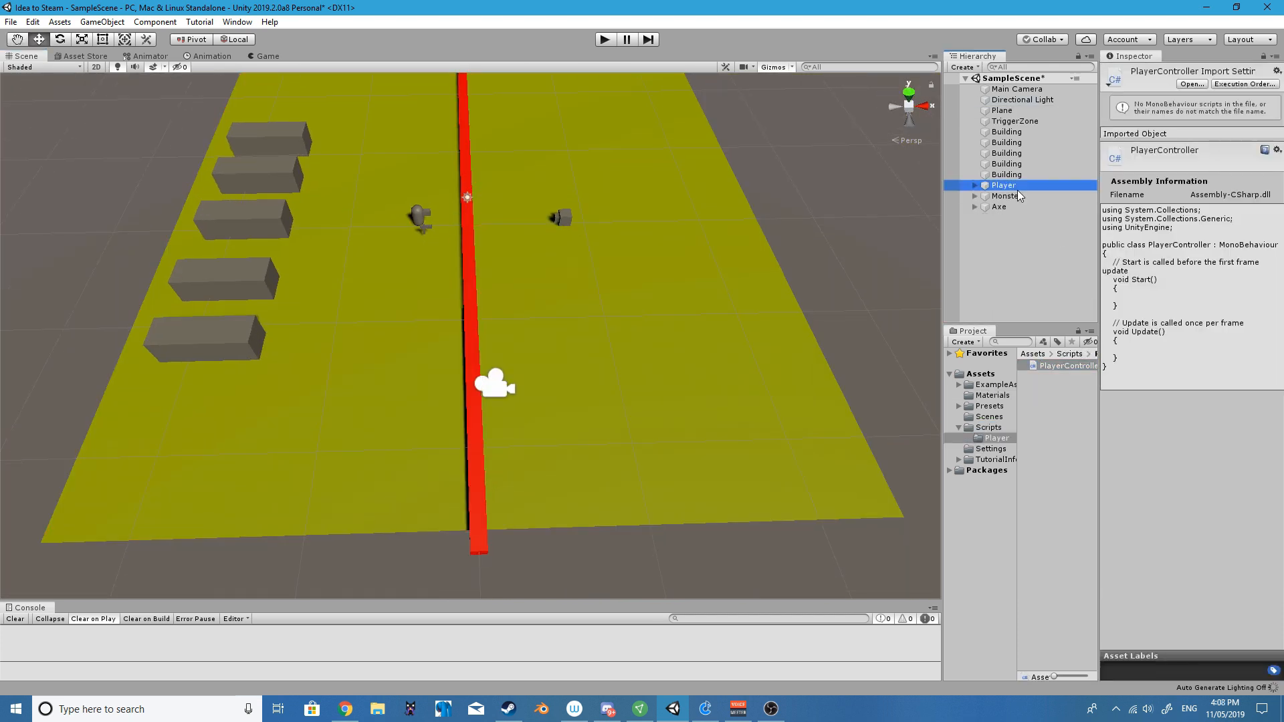
# Step: View the Burst package in Package Manager, then bring PlayerController up in Visual Studio
pyautogui.click(1001, 185)
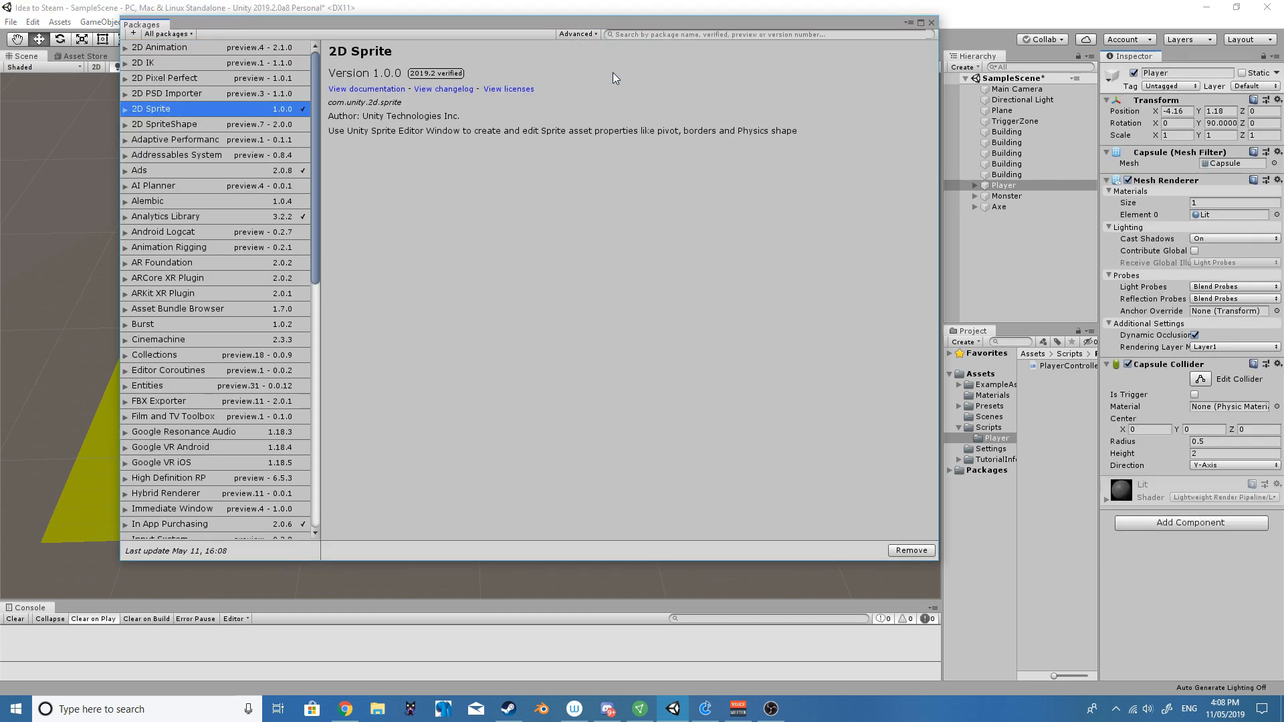
pyautogui.click(142, 244)
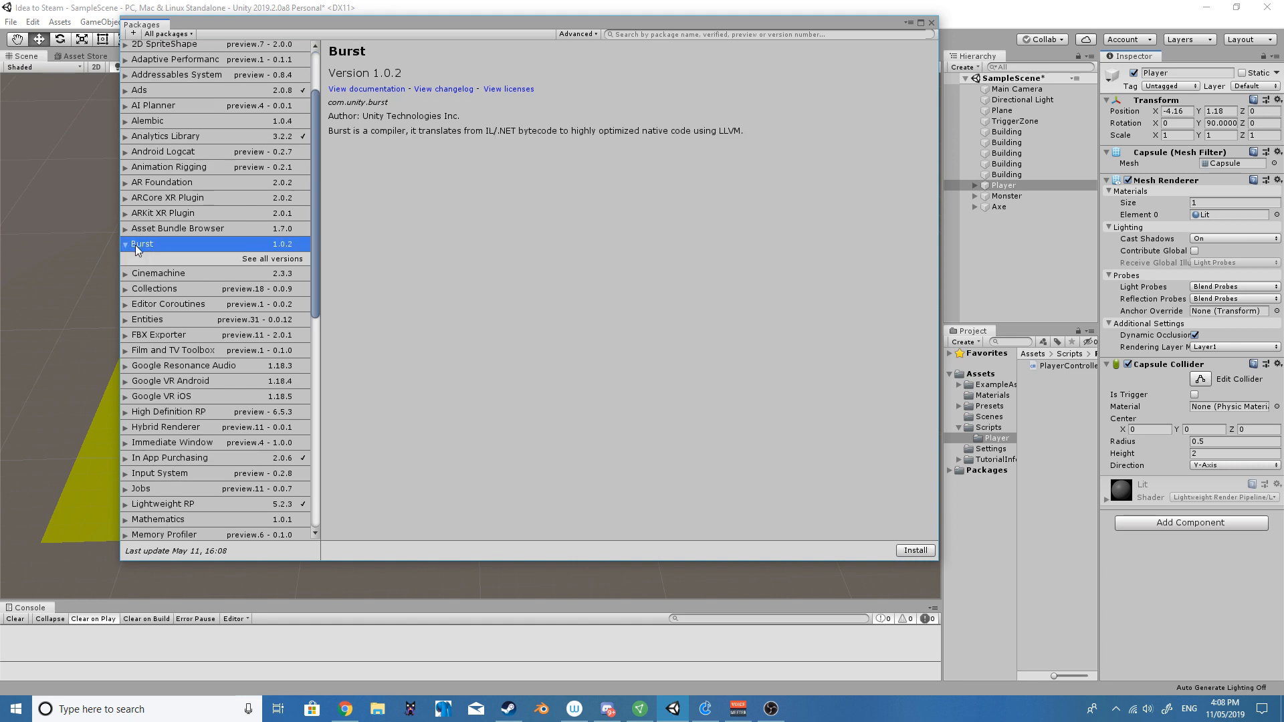
pyautogui.click(913, 550)
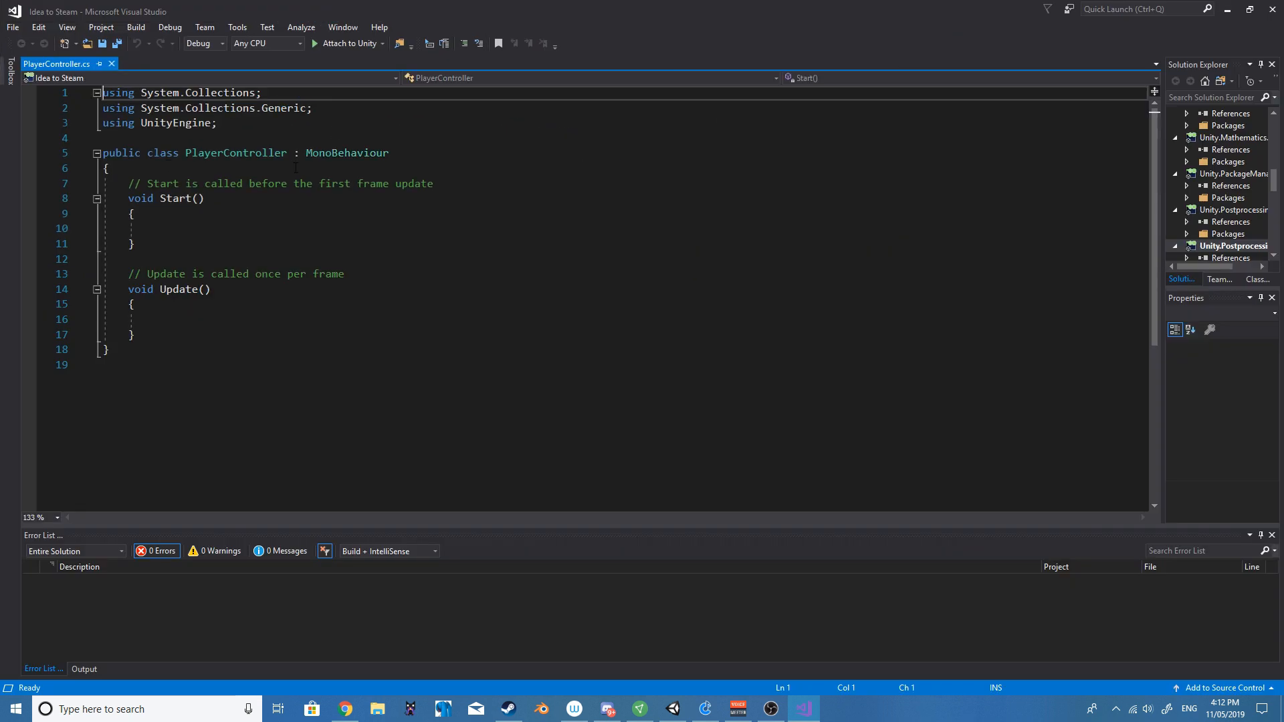
# Step: Declare public KeyCode and Speed fields, grab the Rigidbody in Start, and add the Forward velocity branch
pyautogui.write('public KeyCode Up;')
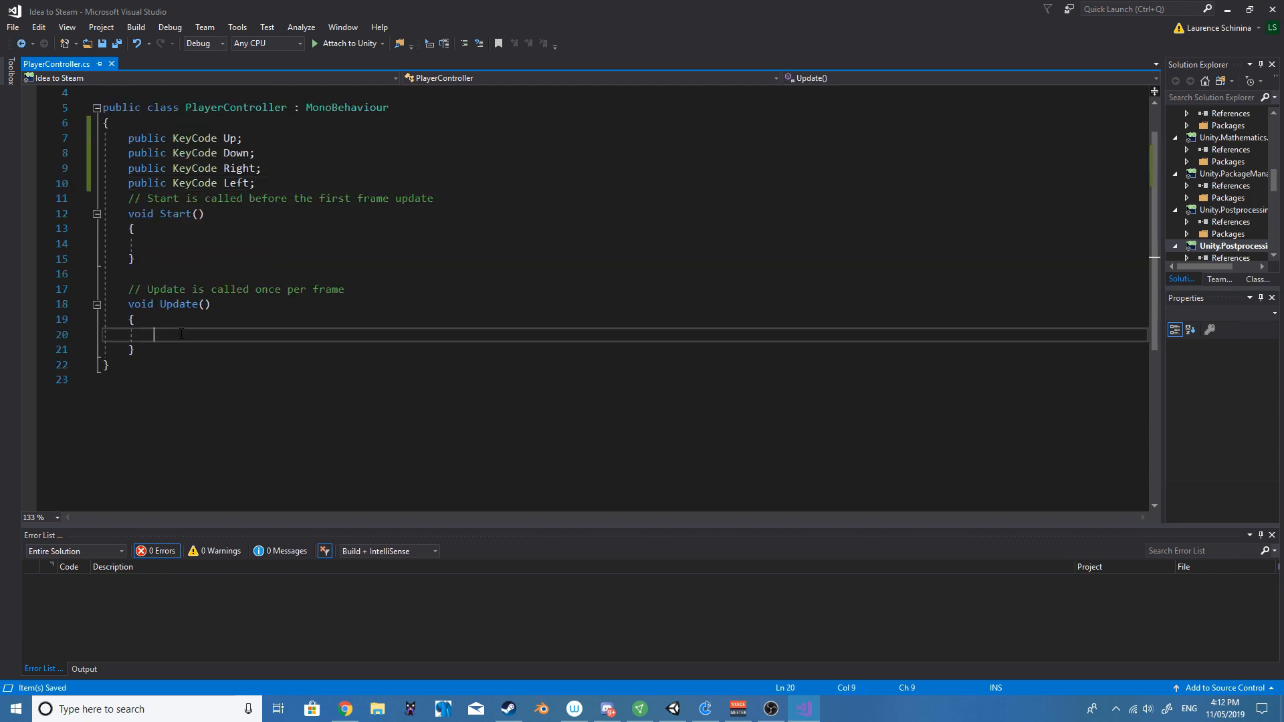
pyautogui.write('Rigidbody rb;')
pyautogui.click(625, 243)
pyautogui.write('rb = gameObject.GetComponent<Rigidbody>();')
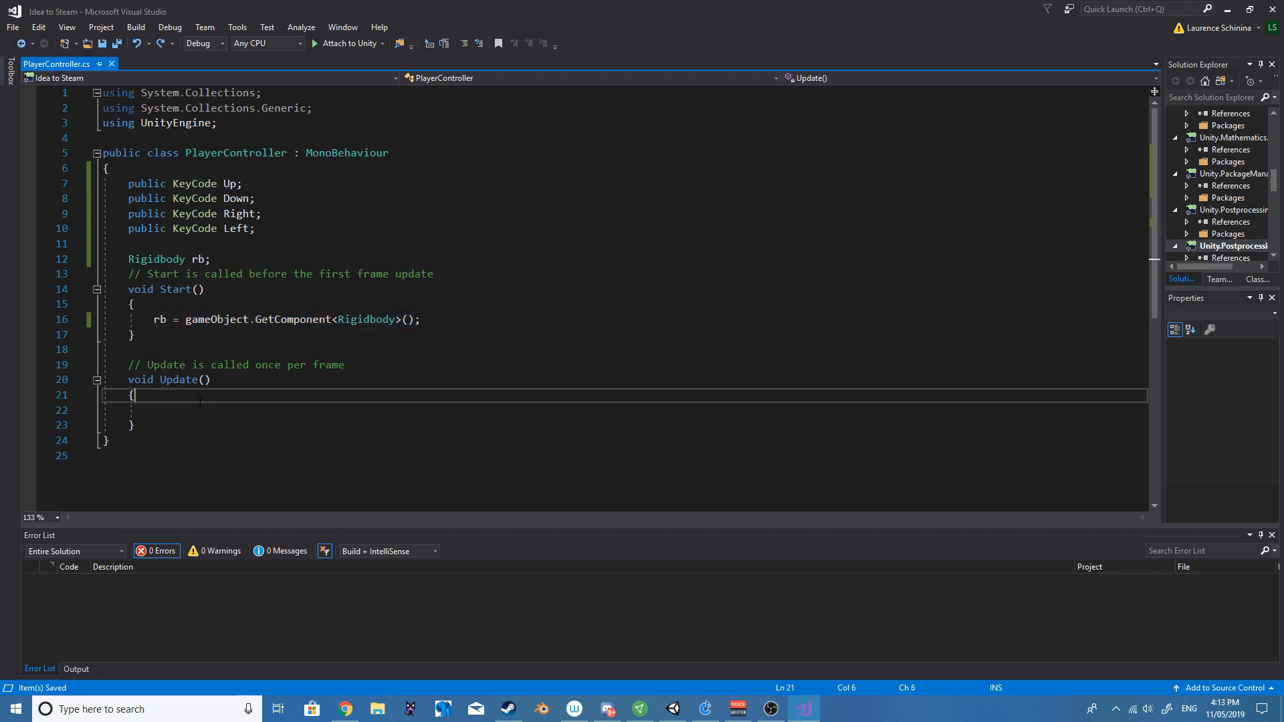
pyautogui.write('if()')
pyautogui.write('rb.velocity = v')
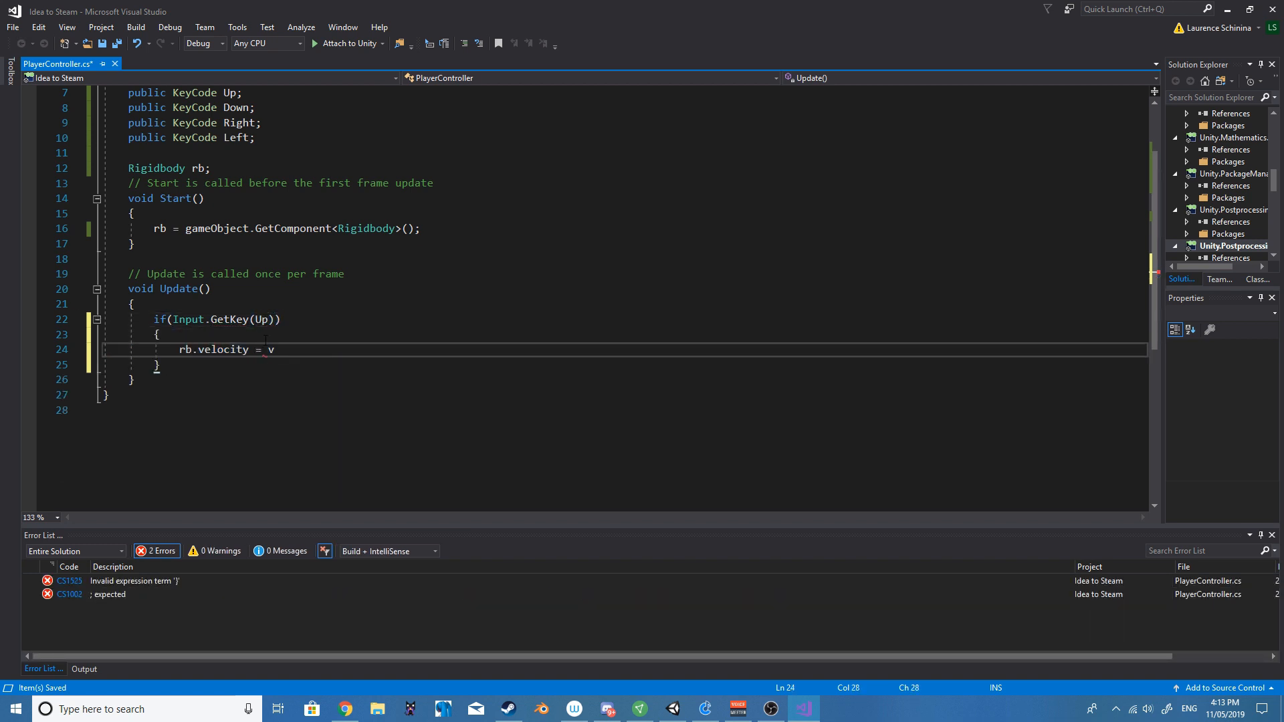
pyautogui.write('ector3.forward * 10 * Time.deltaTime;')
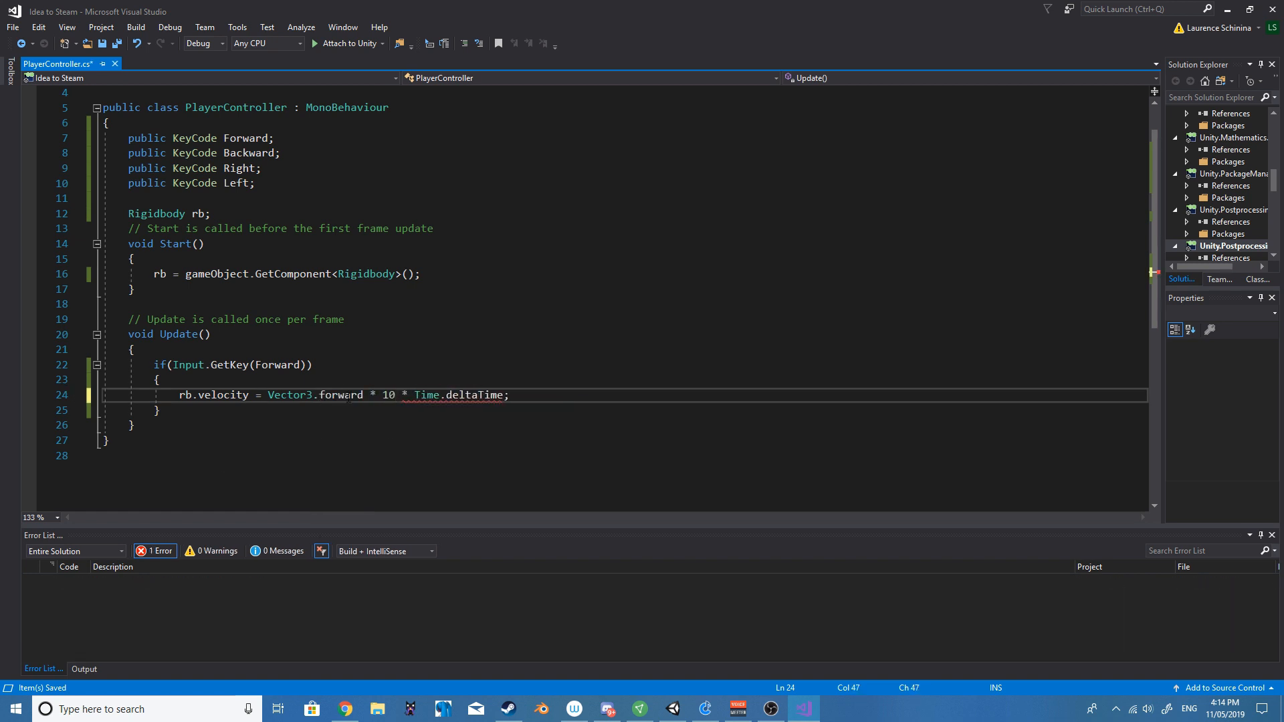
# Step: Add the Backward, Left and Right key branches setting rb.velocity from Vector3 directions
pyautogui.click(673, 708)
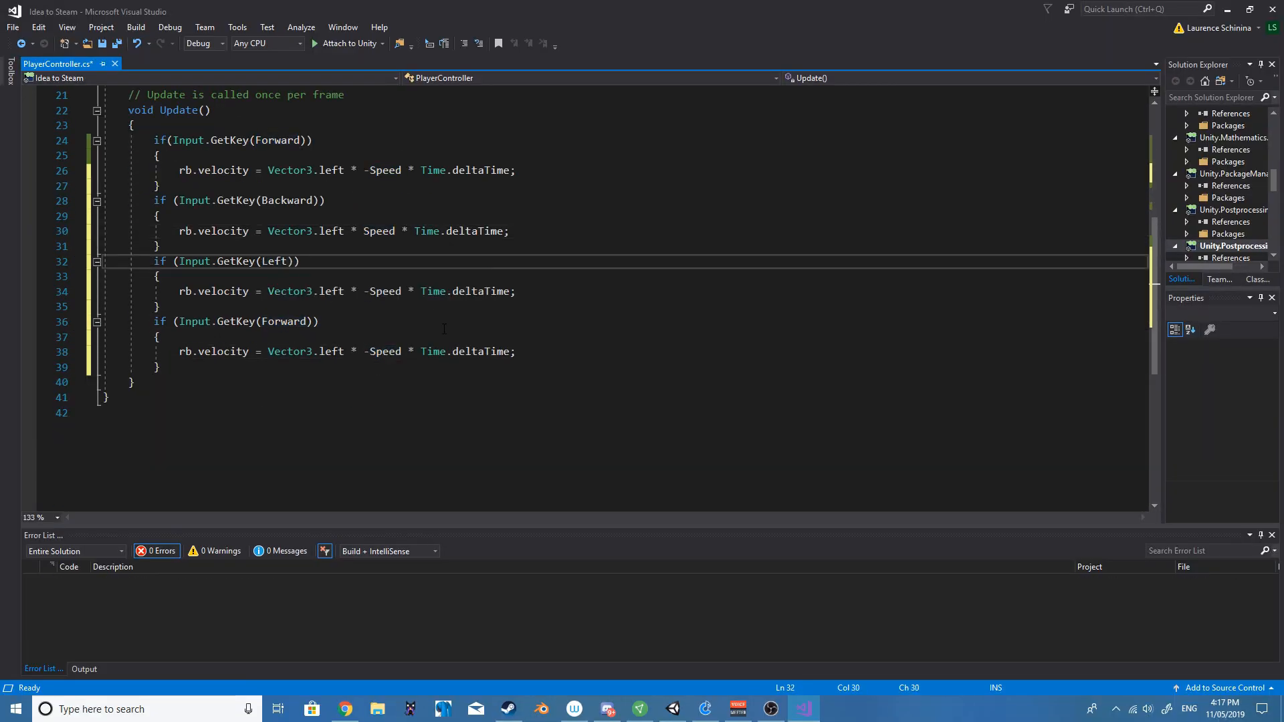
pyautogui.write('Right')
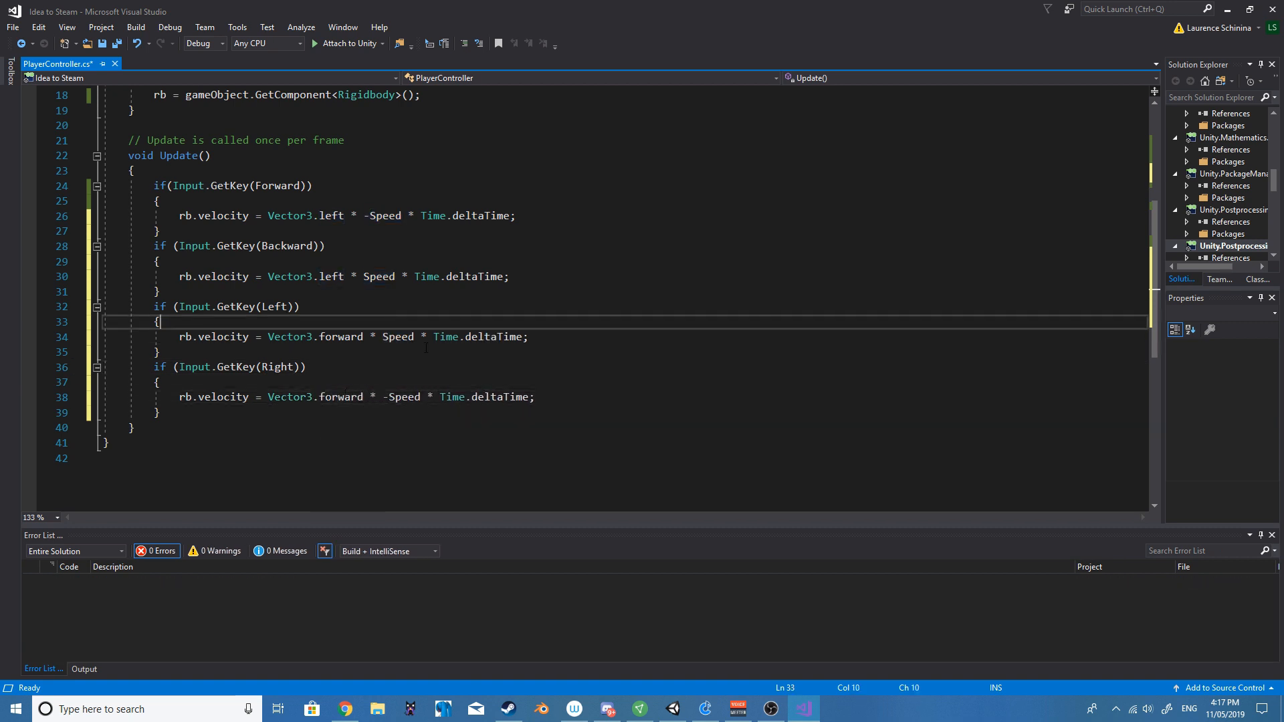
pyautogui.click(673, 709)
pyautogui.write('-')
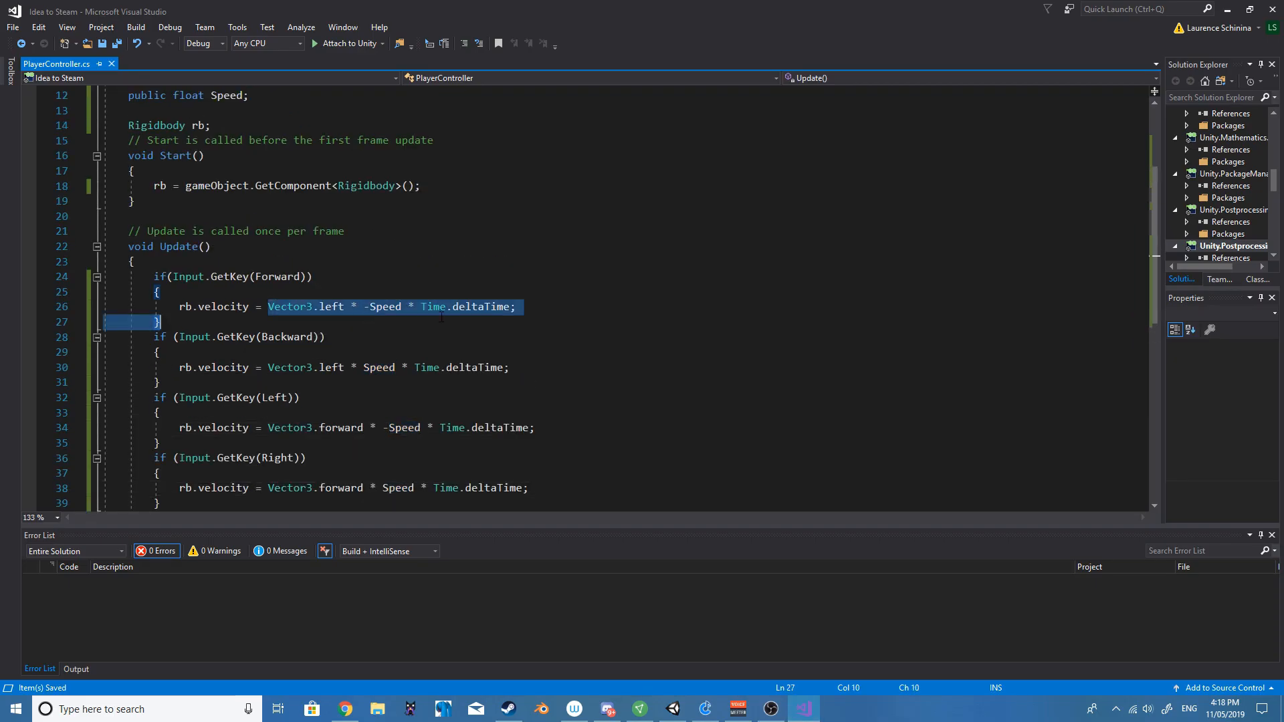
# Step: Change each branch to rb.velocity = rb.velocity + ..., add GetKeyUp blocks, and play-test in Unity
pyautogui.write('rb.velocity +')
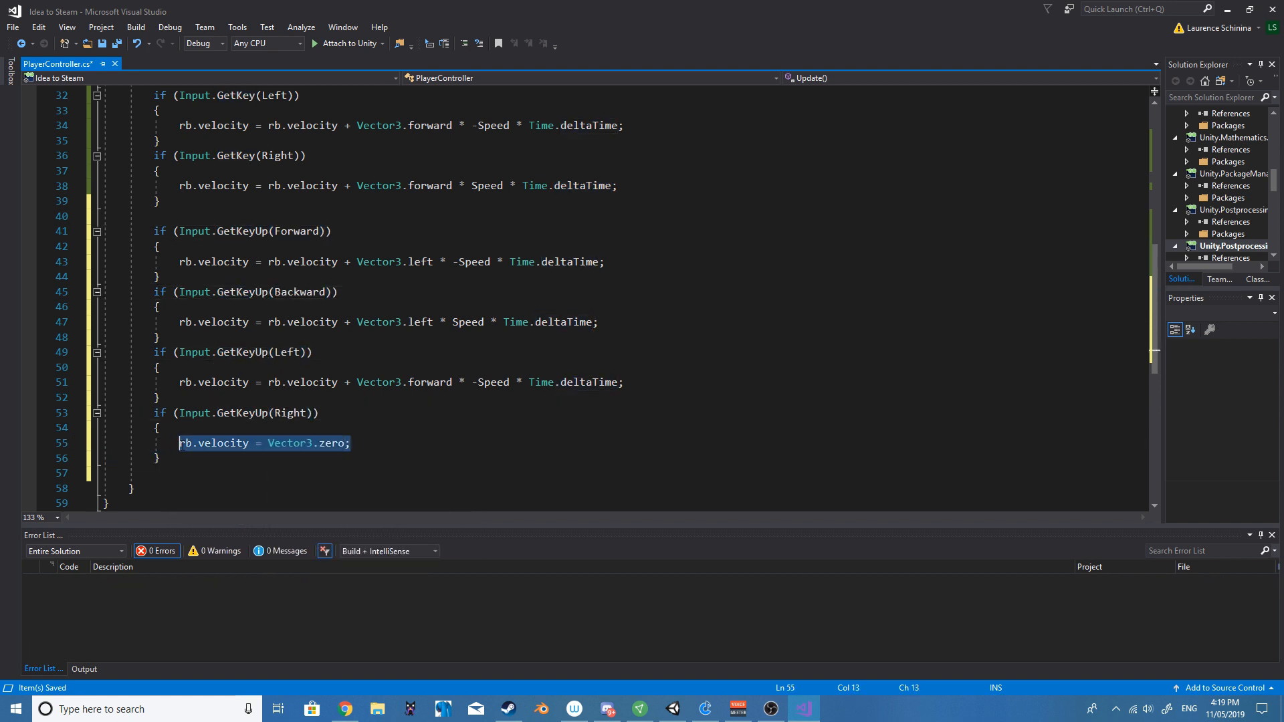
pyautogui.click(673, 709)
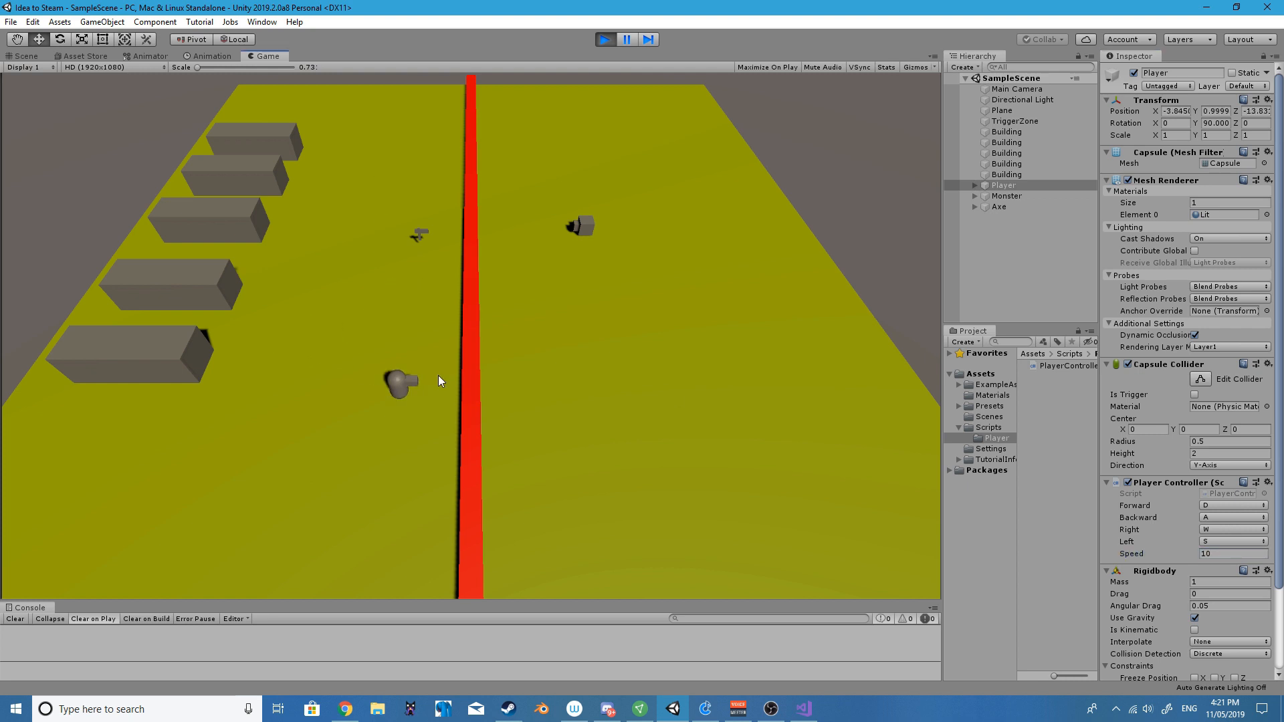
# Step: Pair each GetKey block with an else-if GetKeyUp setting rb.velocity = Vector3.zero
pyautogui.click(803, 708)
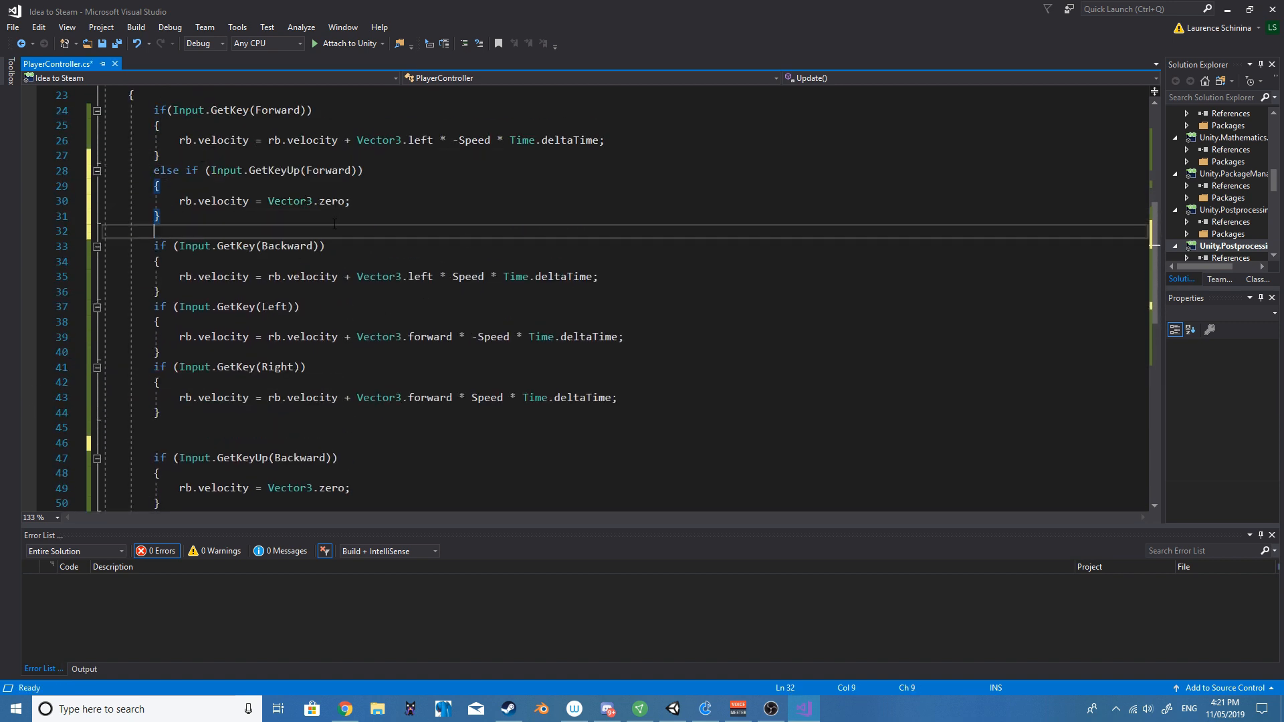
pyautogui.scroll(-3)
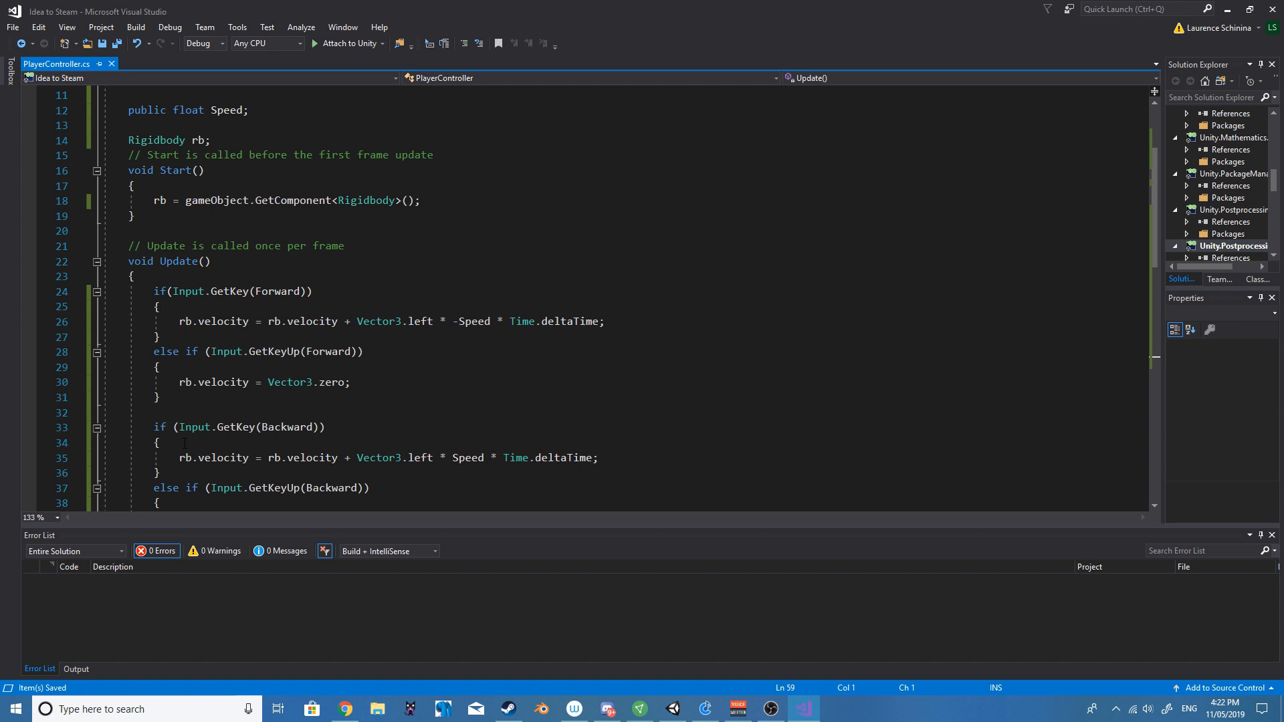
pyautogui.scroll(-3)
pyautogui.write('rb.')
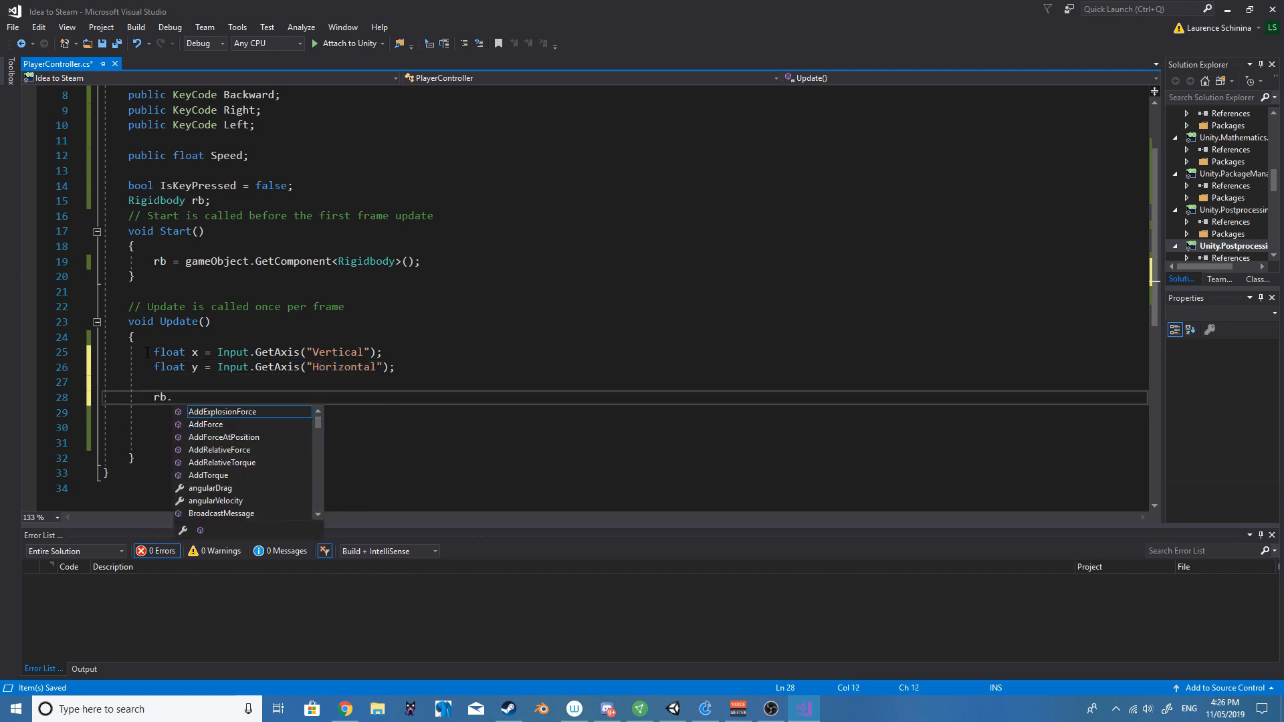
# Step: Set rb.velocity = new Vector3(x,0,y) * Speed * Time.deltaTime from axis input and play-test it
pyautogui.write('velocity = new Vector3(x,0,y')
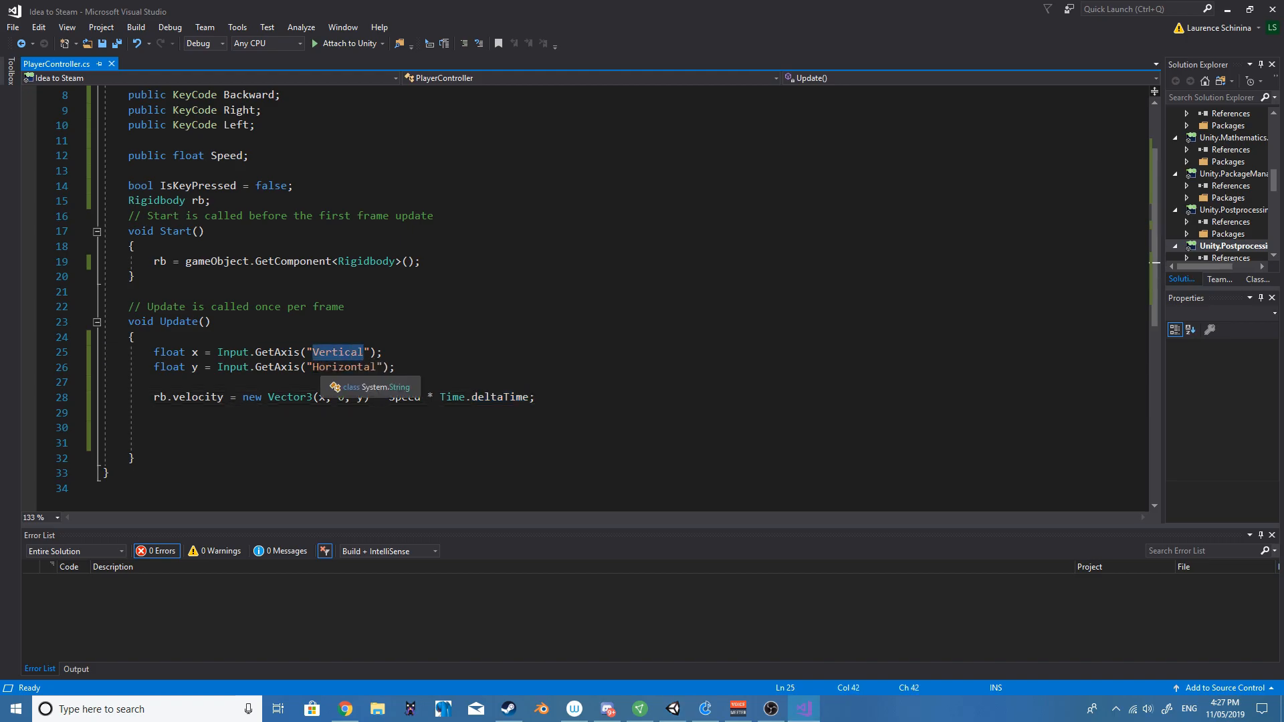
pyautogui.click(674, 708)
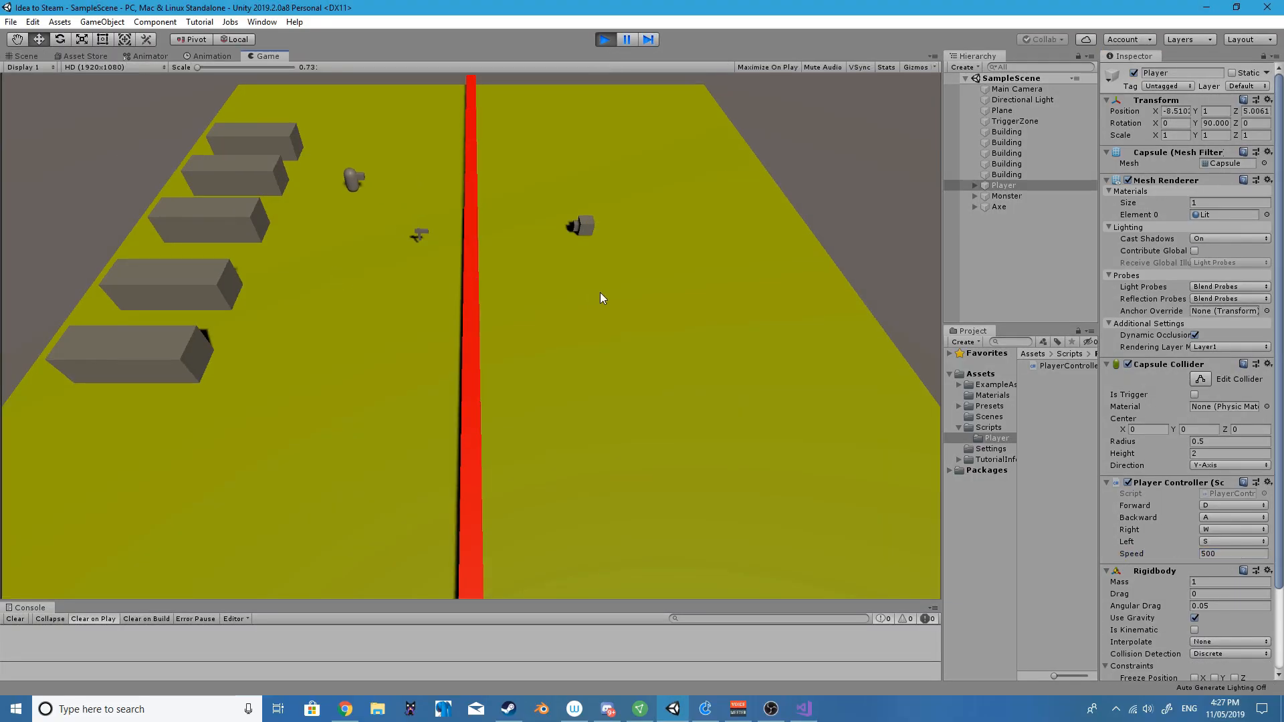
pyautogui.click(885, 67)
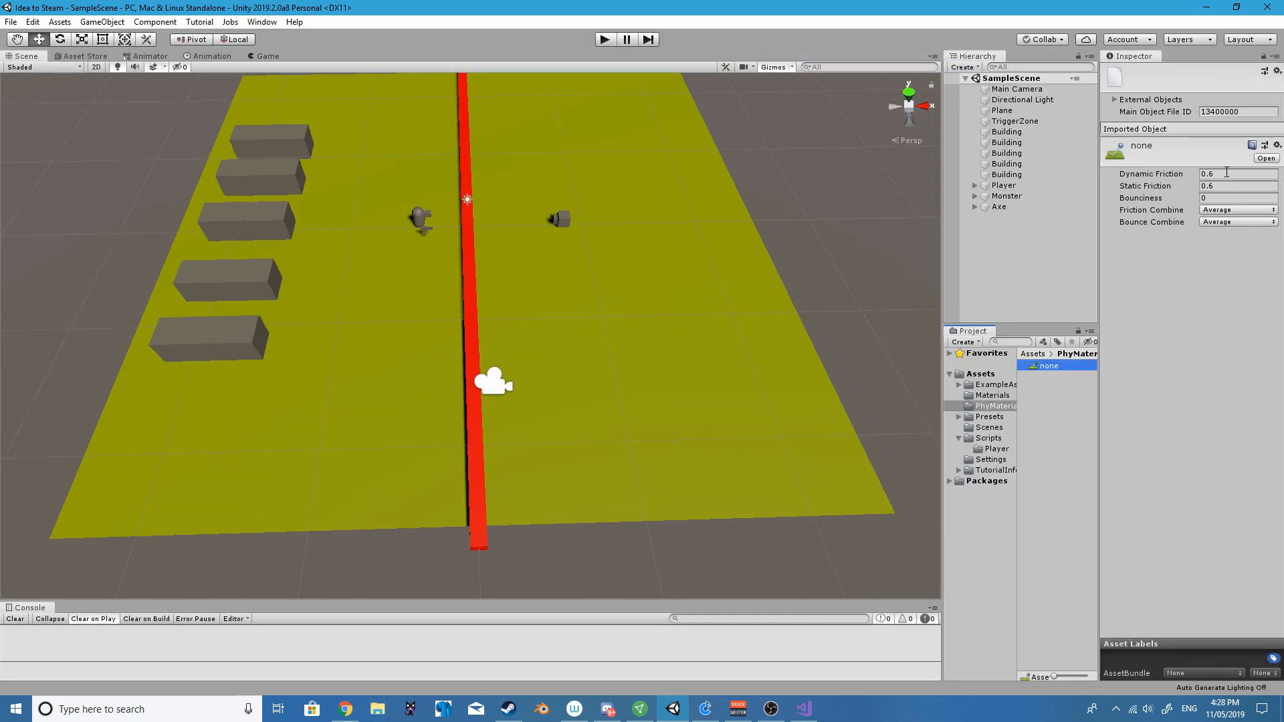
# Step: Create a Monster C# script in the Scripts folder and bring it up for editing
pyautogui.click(1001, 184)
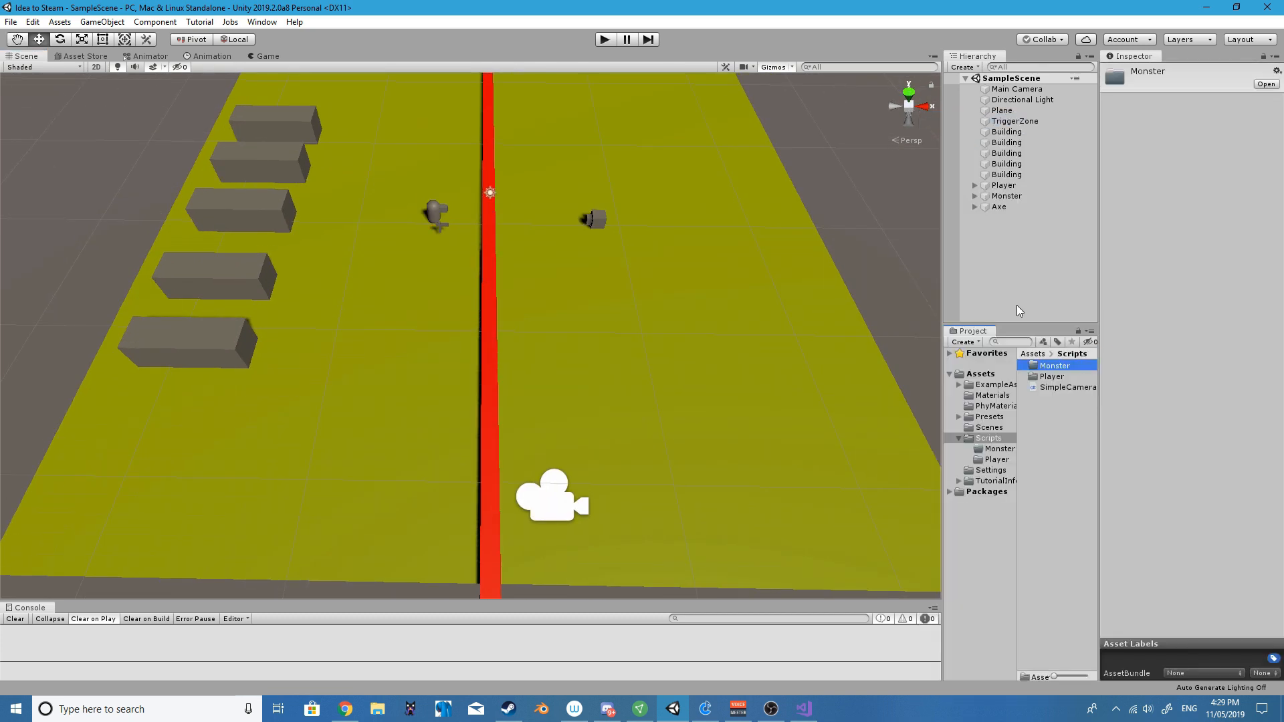
pyautogui.click(1055, 365)
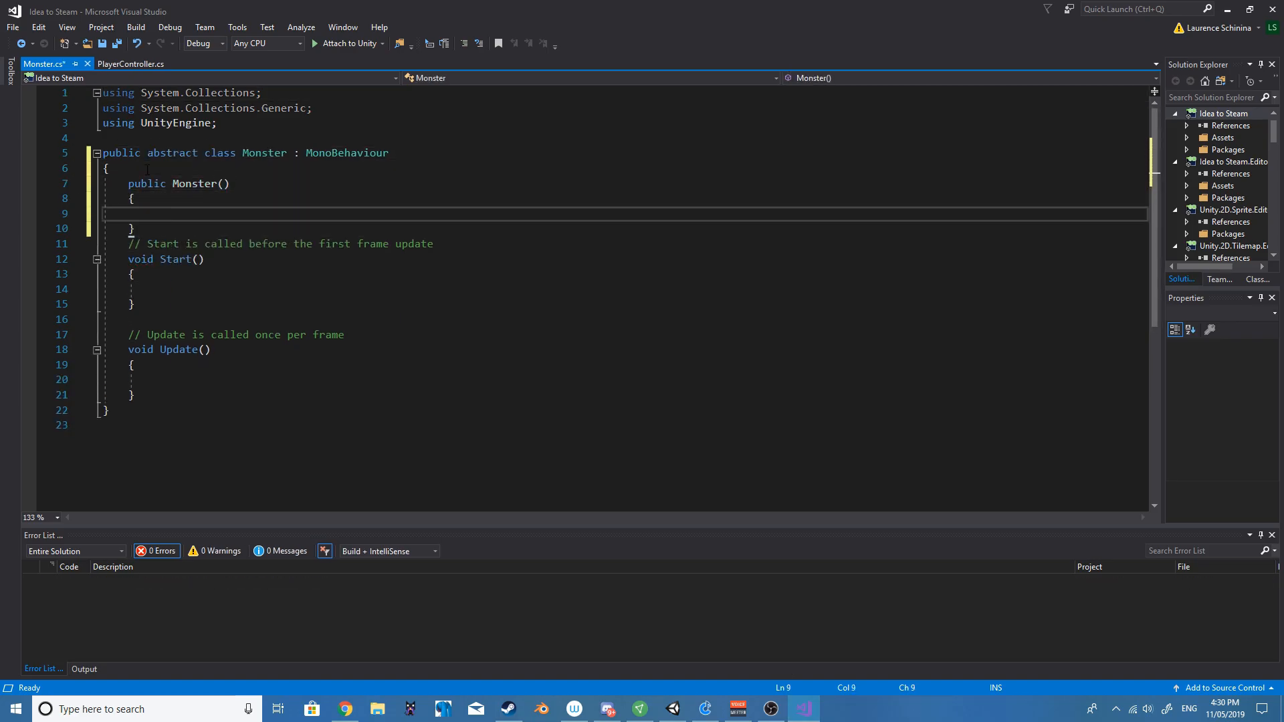
# Step: Declare Monster abstract with abstract OnMonsterUpdate and Name and Speed auto-properties
pyautogui.write('public abstract OnMonsterStart();')
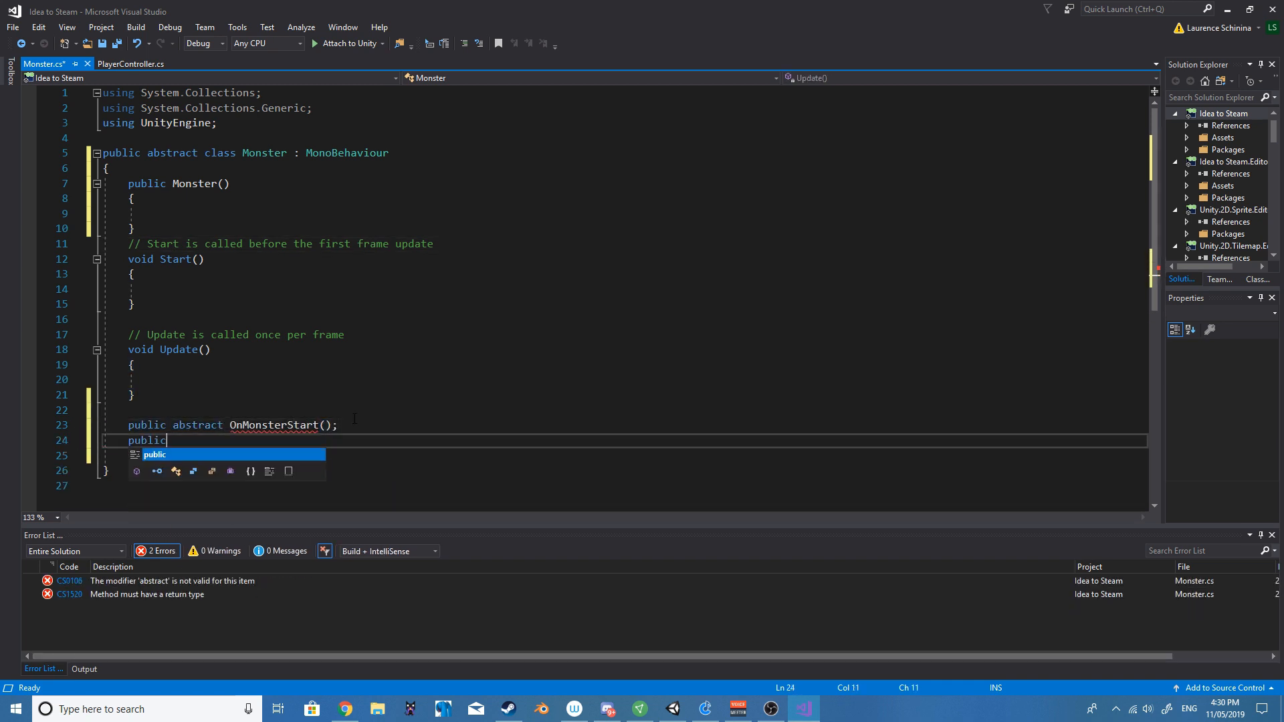
pyautogui.write('abstract void OnMonsterUpdate();')
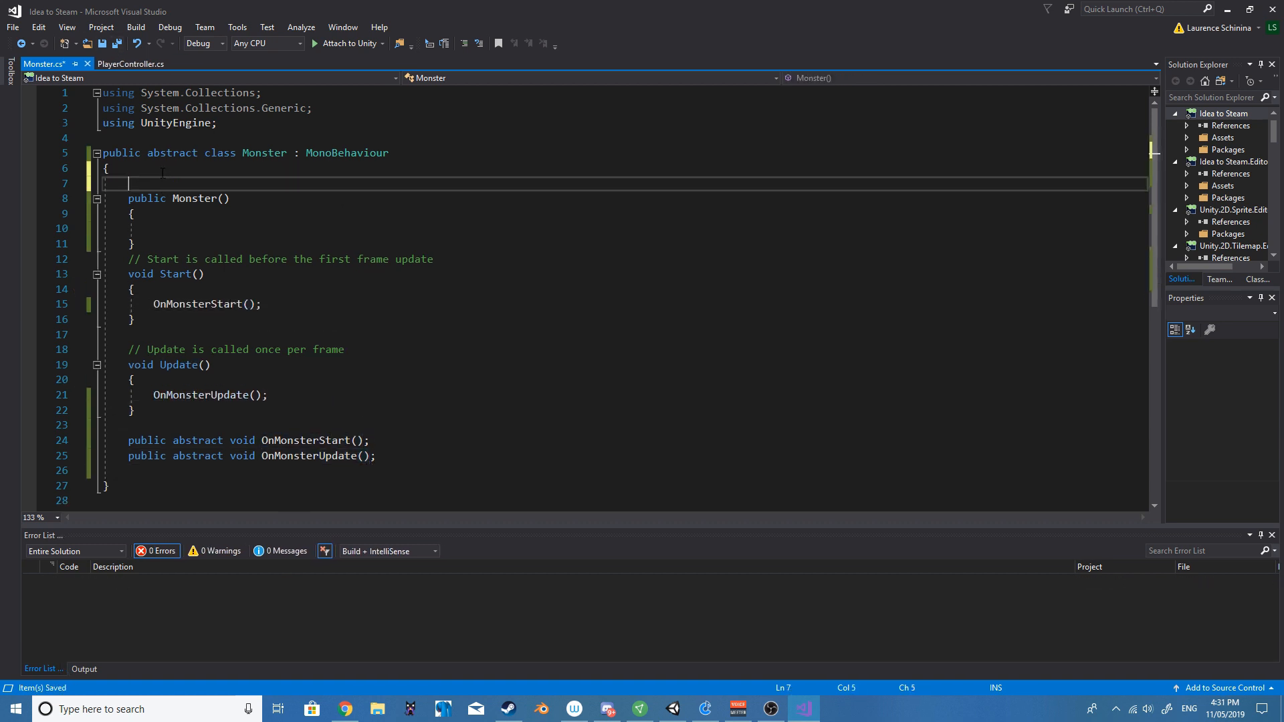
pyautogui.write('public string Name { get; set; }')
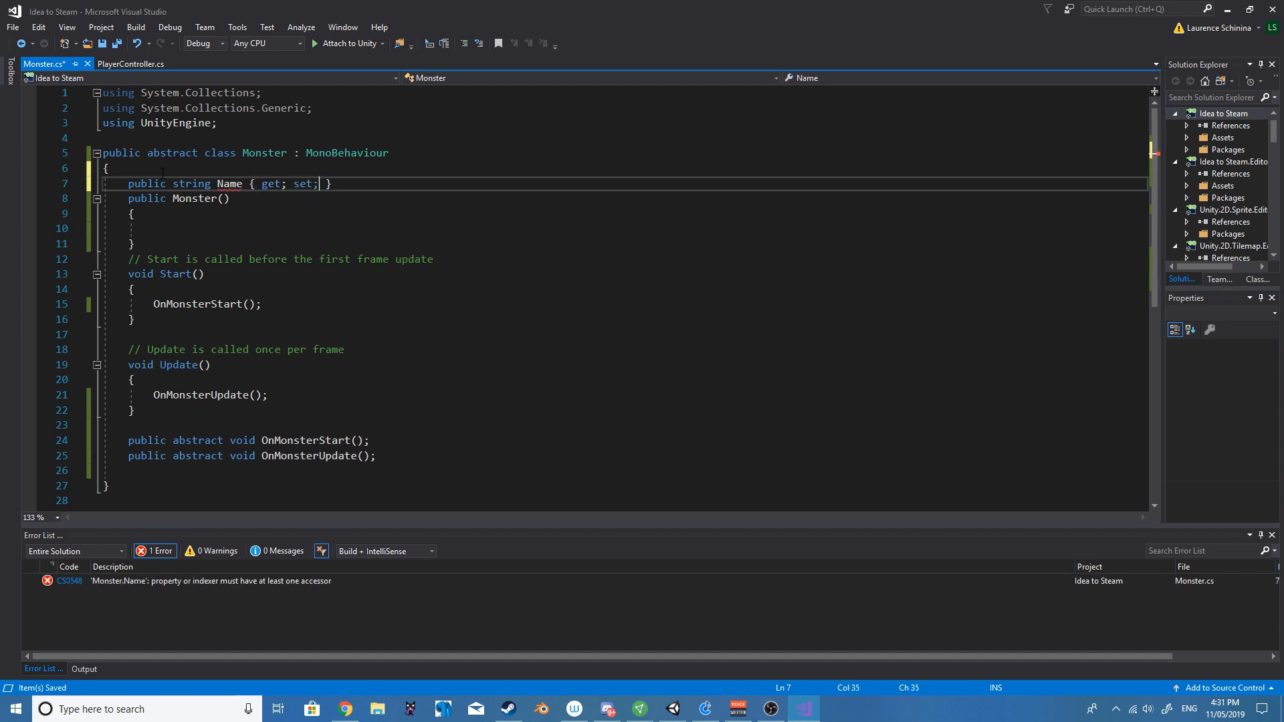
pyautogui.write('public string Speed { get; set; }')
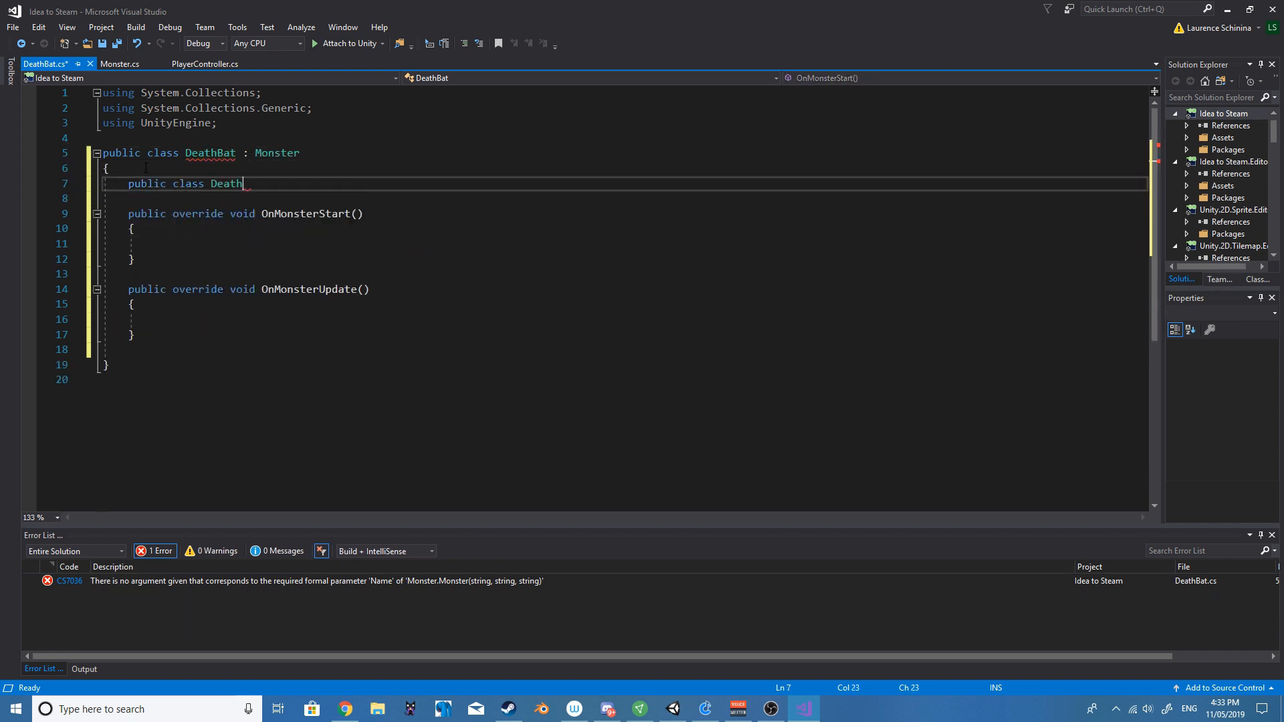
# Step: Add a DeathBat() : base(...) constructor call, checking it against Monster's constructor
pyautogui.write('Bat() : base()')
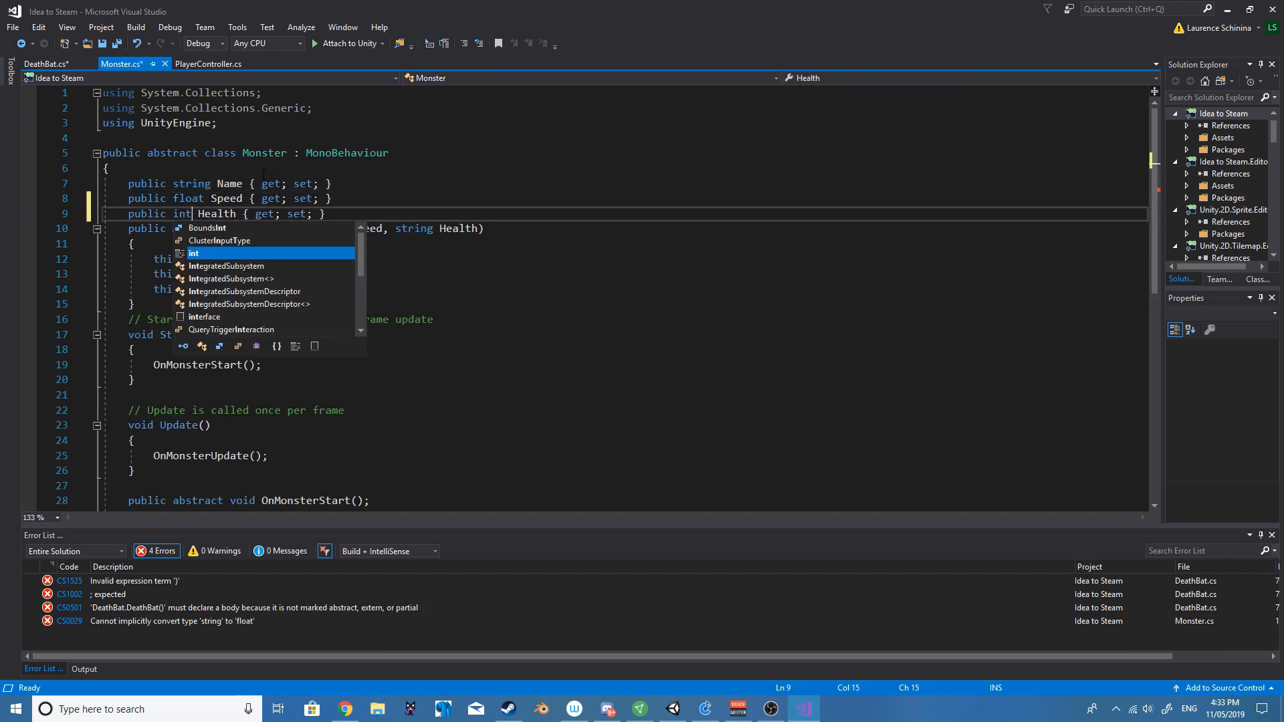
pyautogui.click(45, 64)
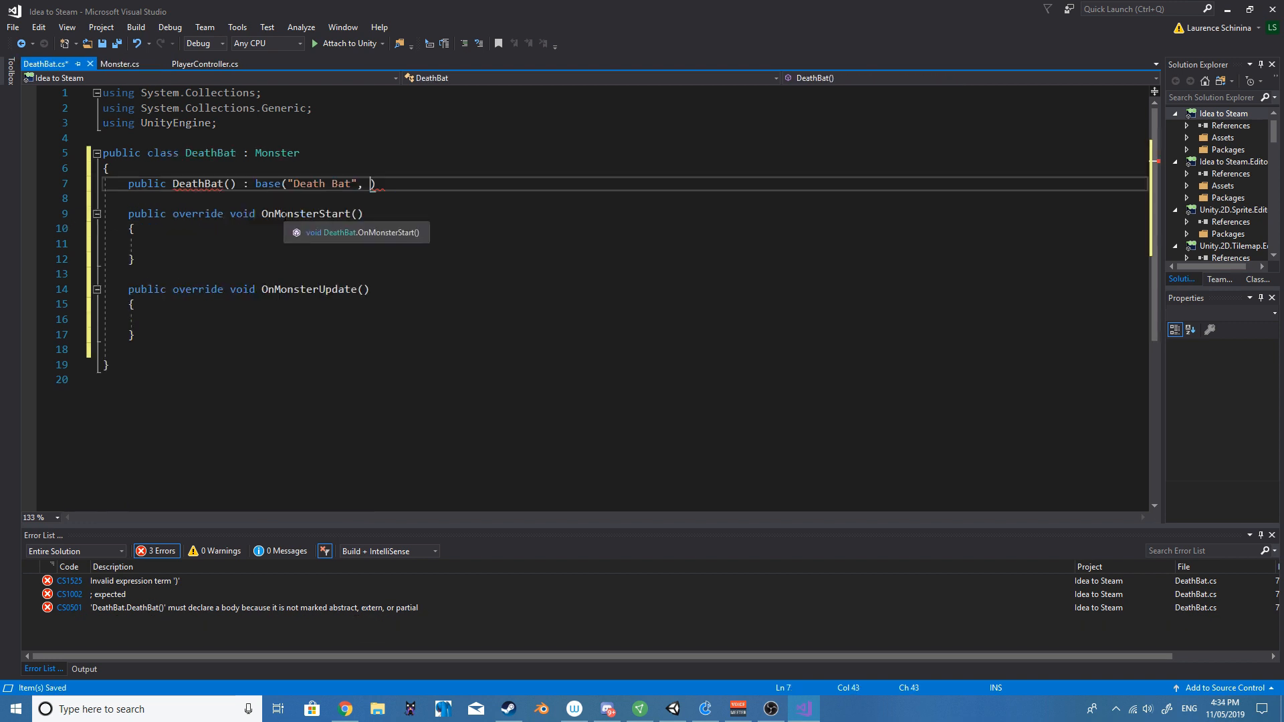
pyautogui.click(117, 64)
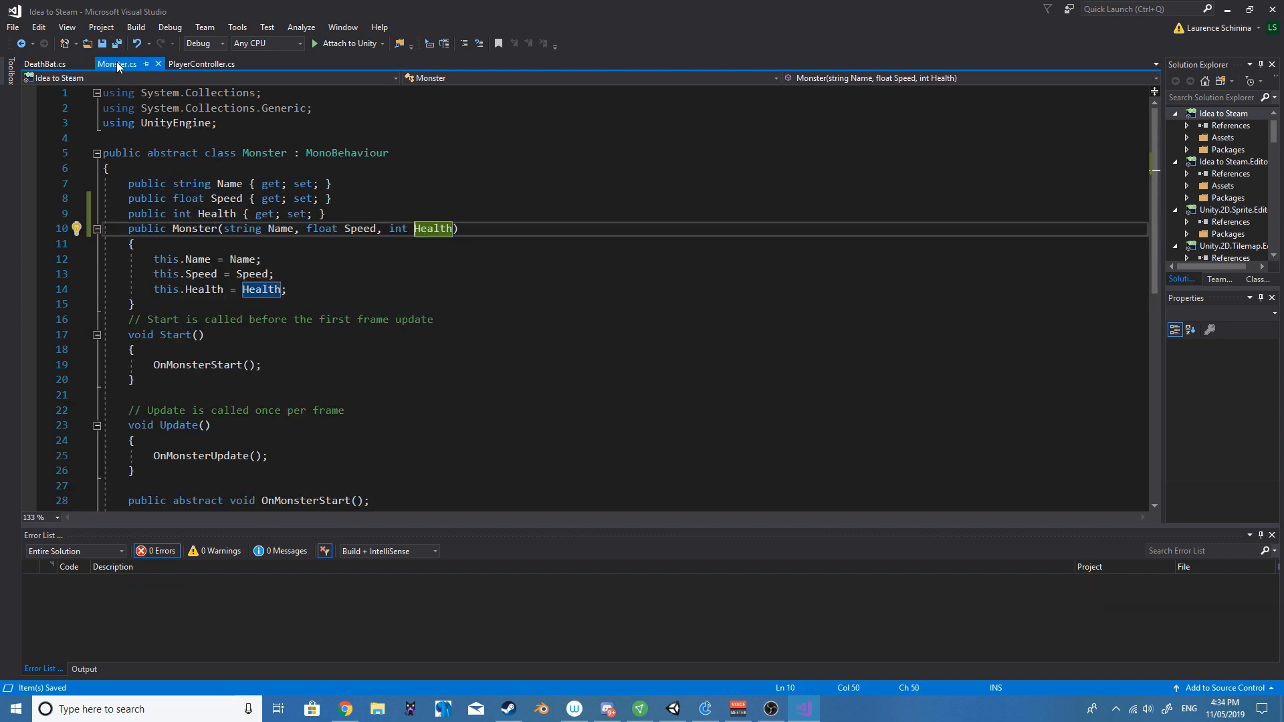